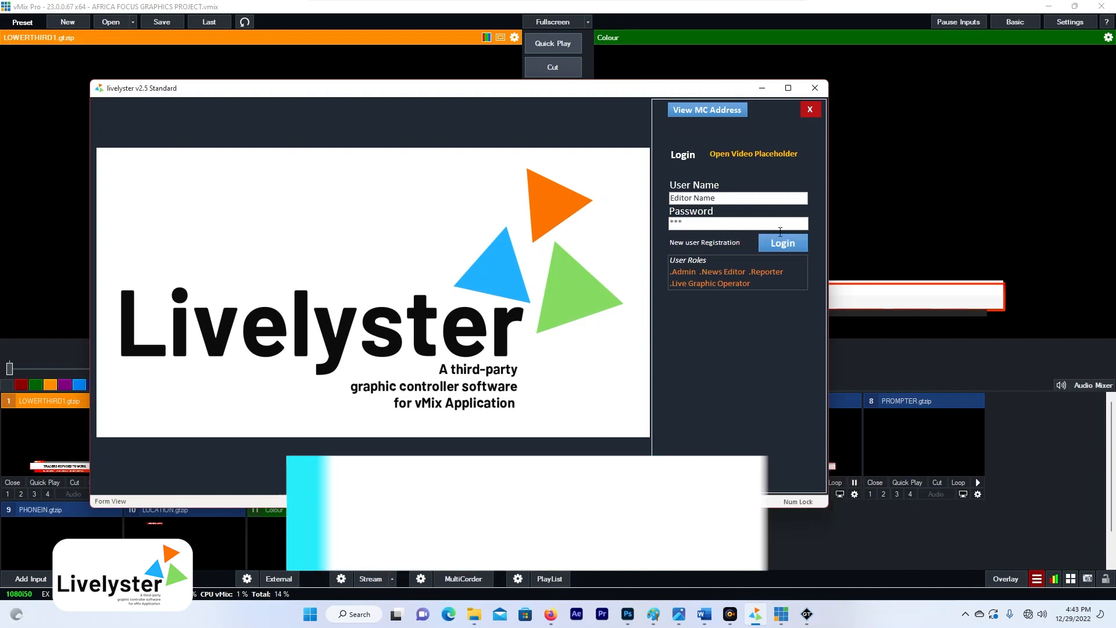
Log in with the news editor's credentials
left_click(781, 243)
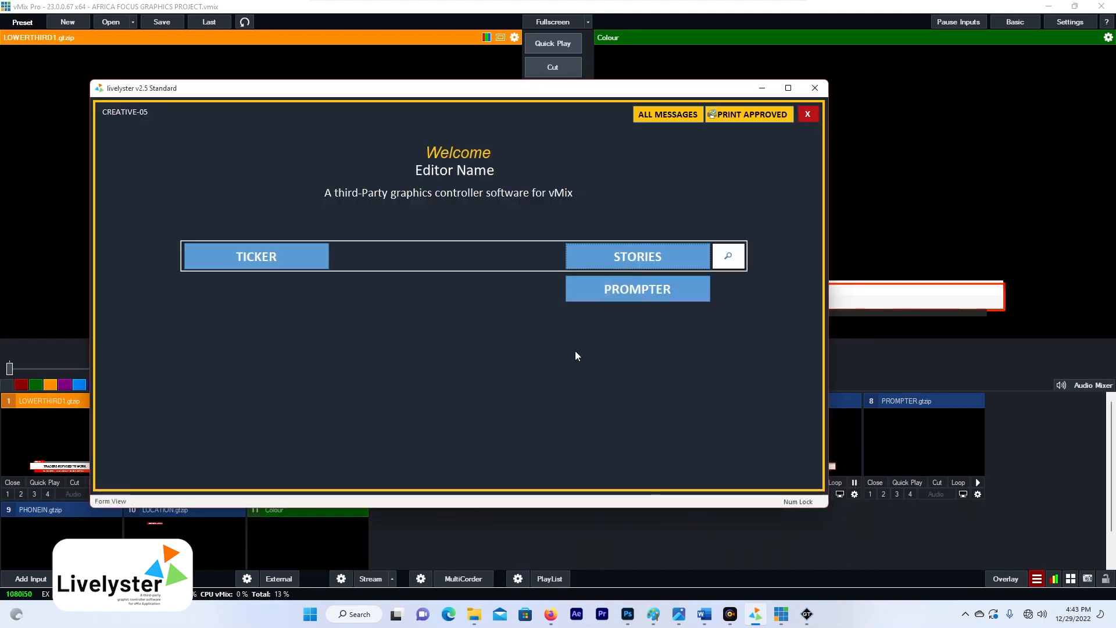
mouse_move(418, 277)
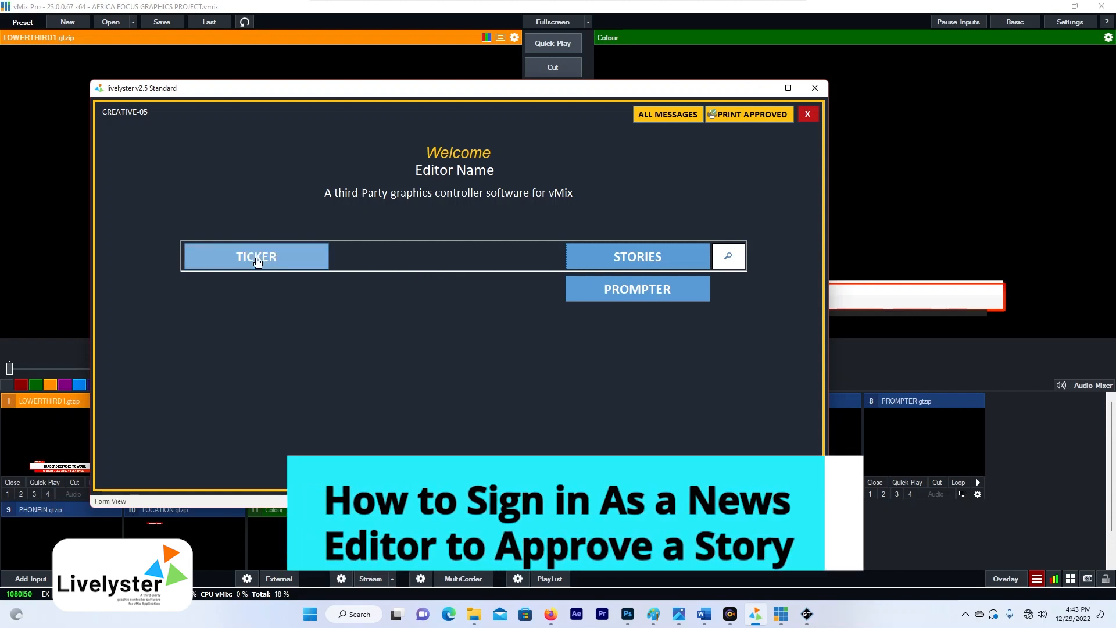
left_click(255, 256)
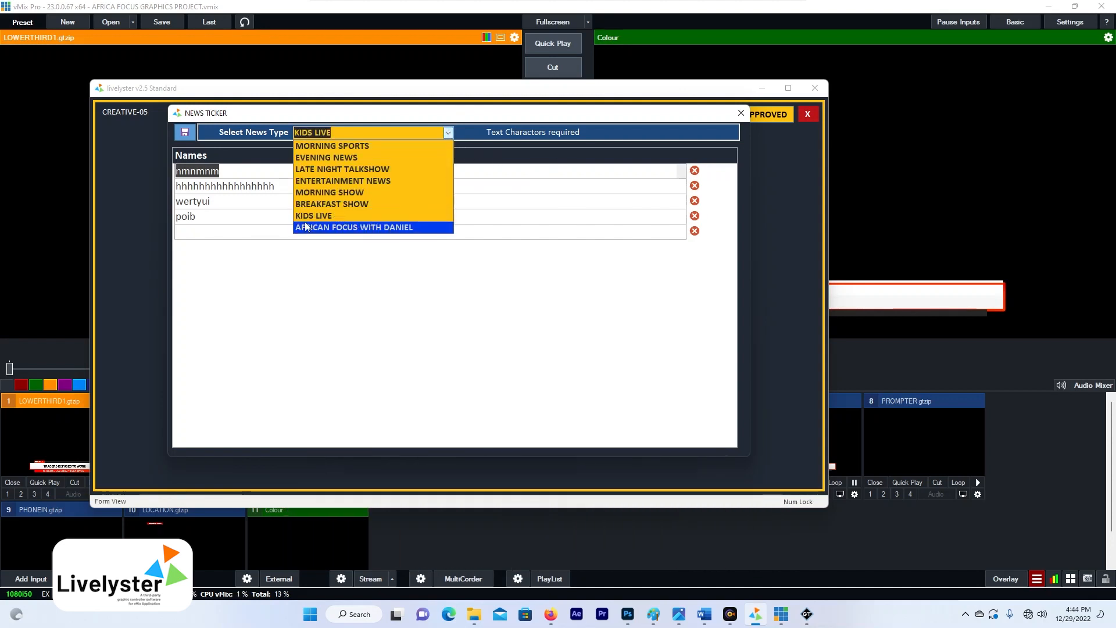
mouse_move(338, 243)
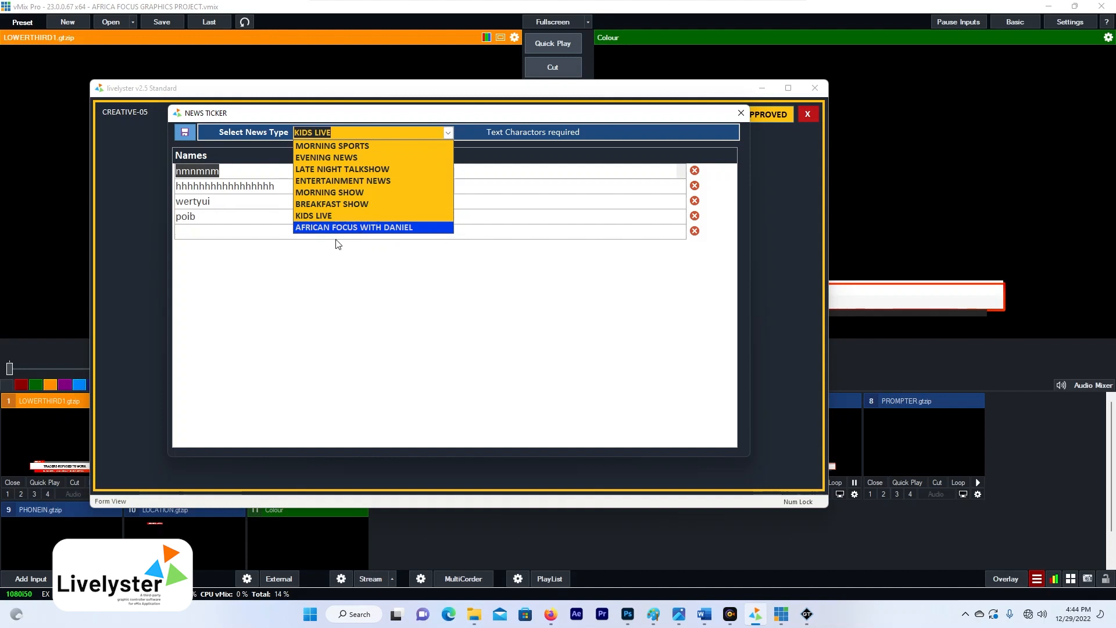
mouse_move(338, 146)
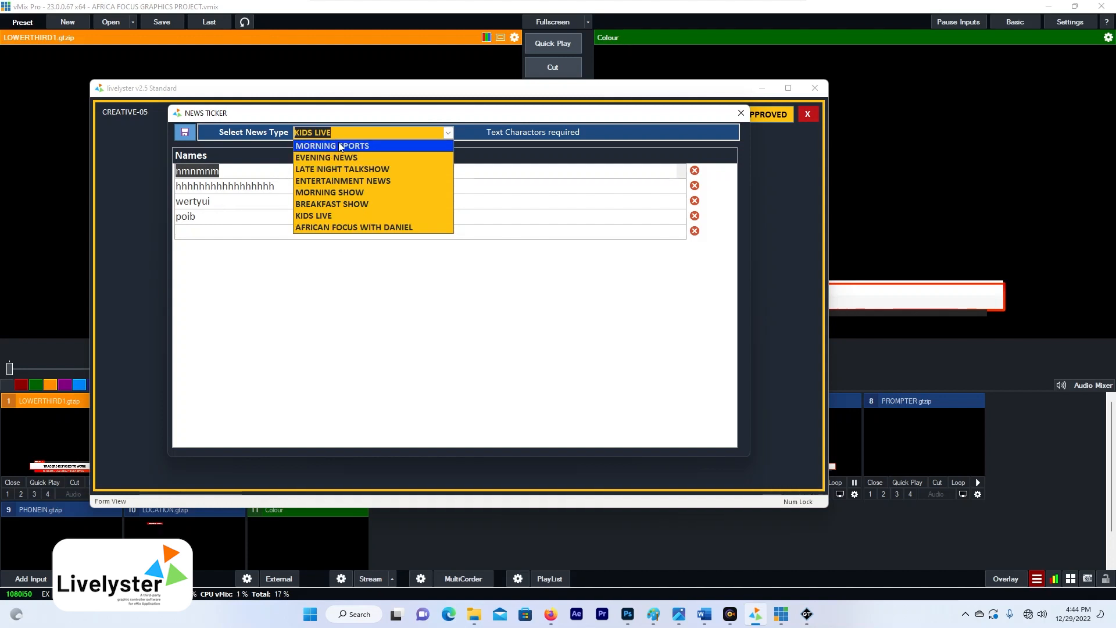
left_click(313, 216)
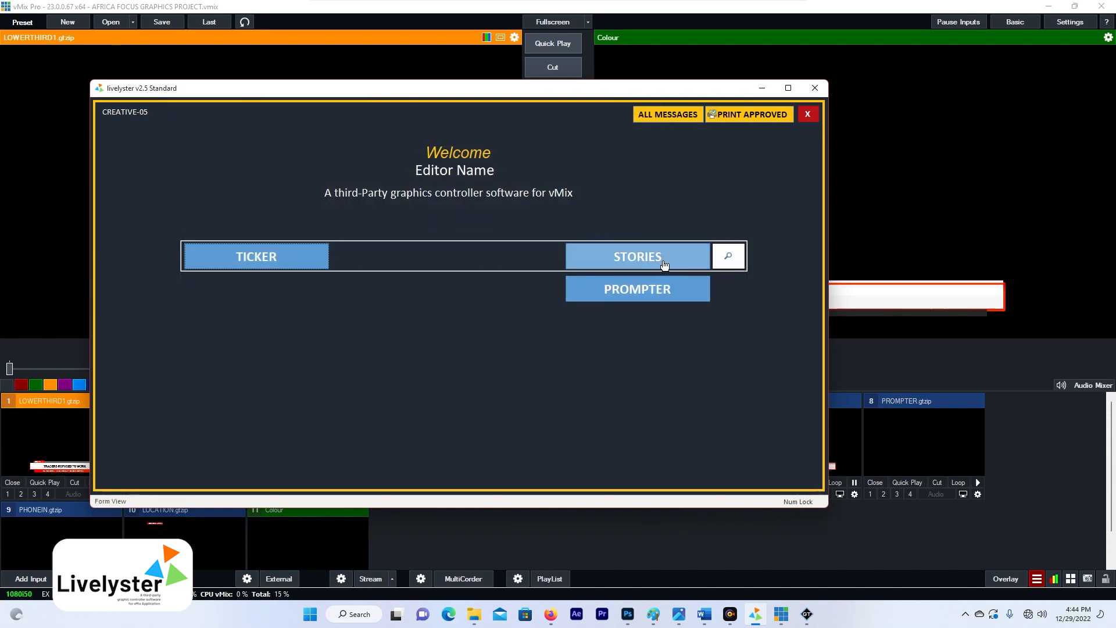
Load the 12/29/2022 business story 'FUEL PRIZES GOES HIGHT IN GH' in the stories editor
left_click(636, 256)
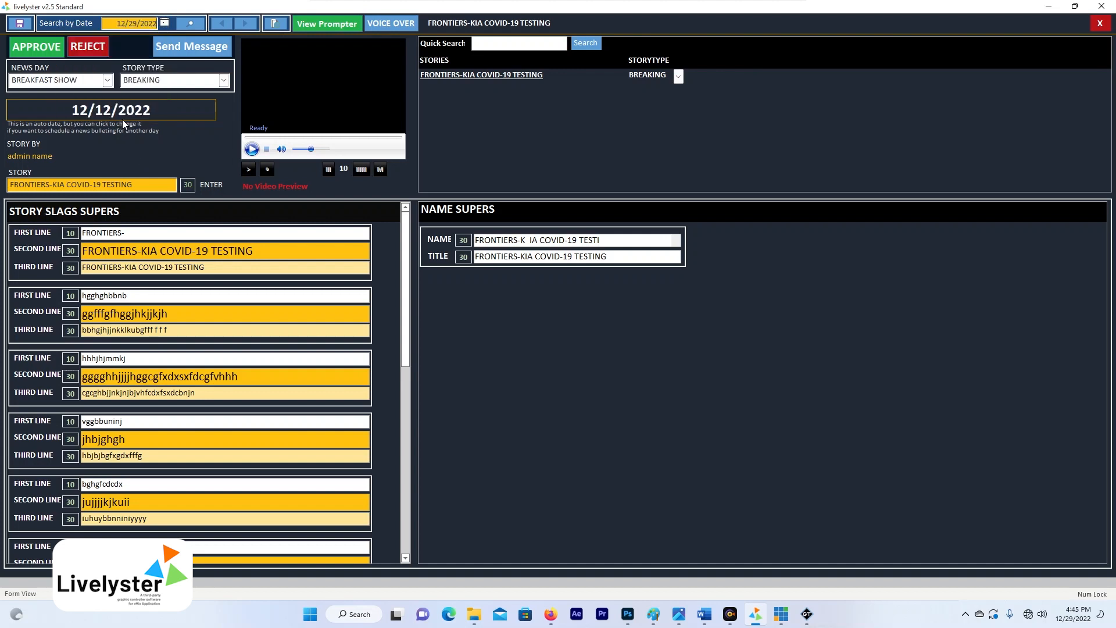
left_click(190, 23)
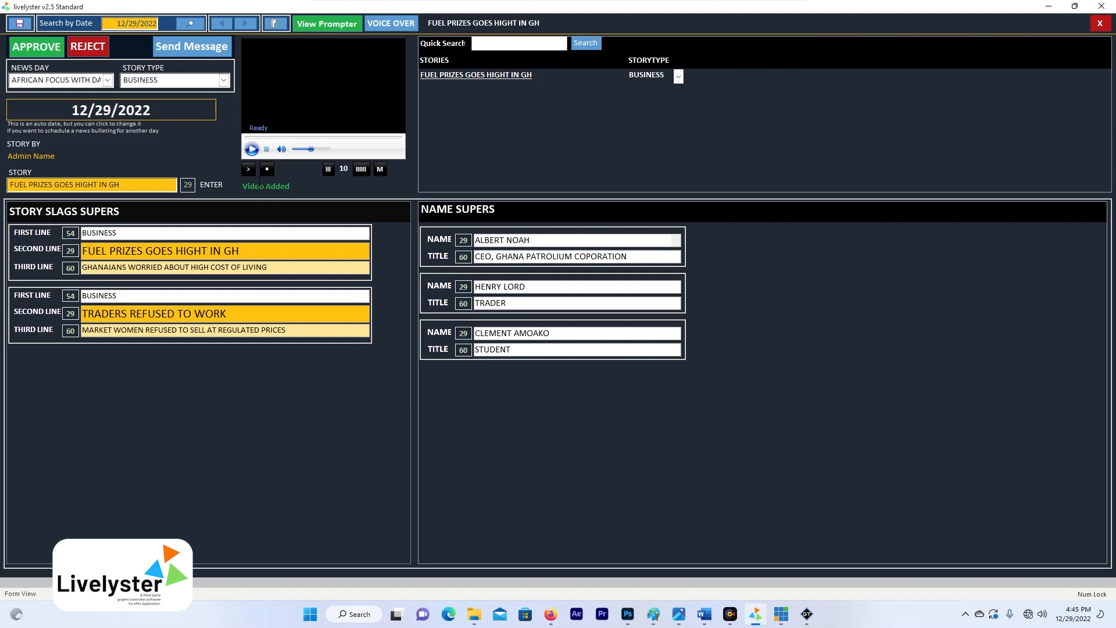
left_click(251, 149)
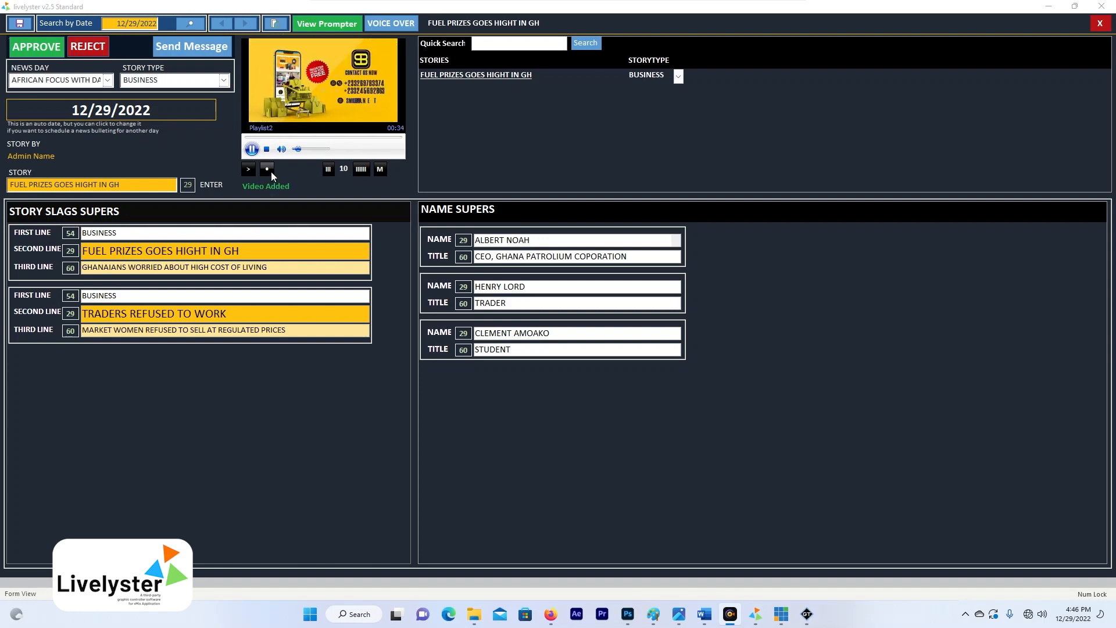
left_click(267, 150)
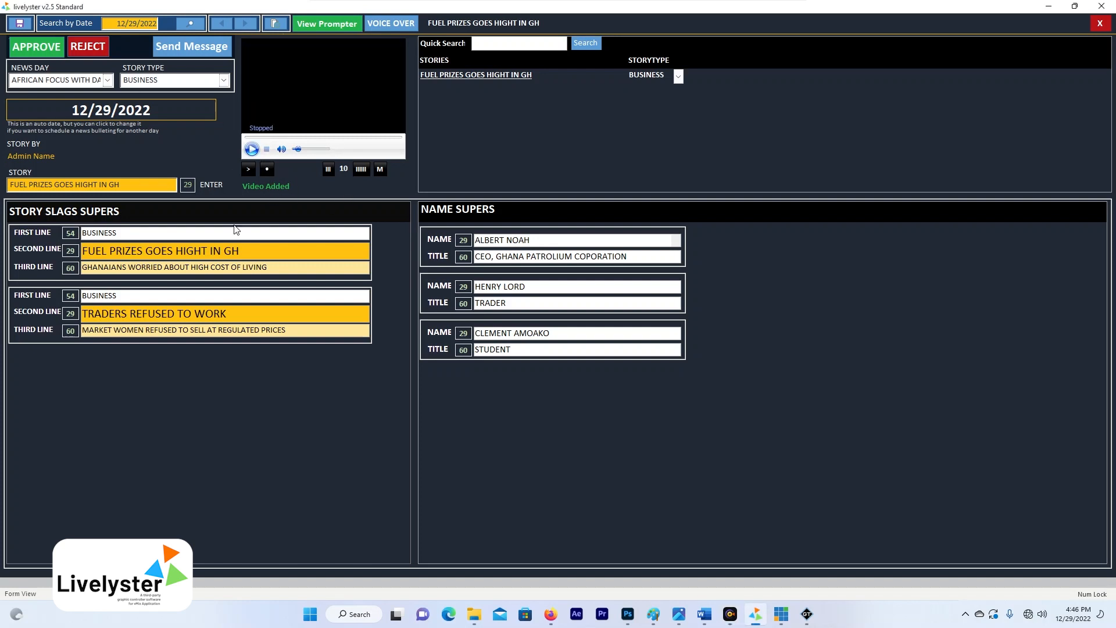
mouse_move(262, 279)
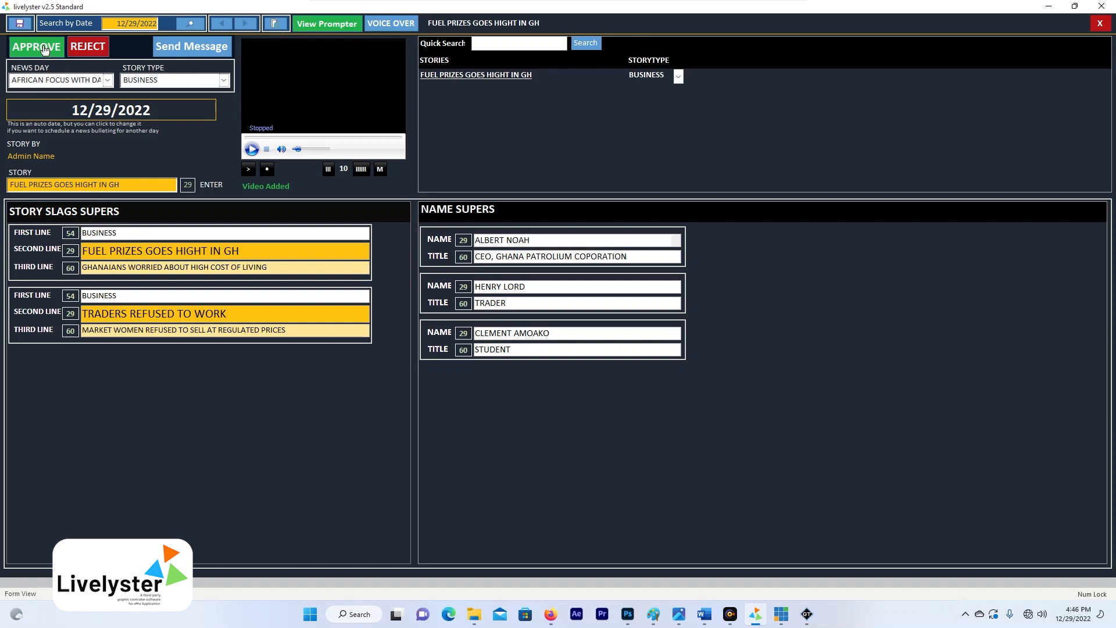
Mark 'FUEL PRIZES GOES HIGHT IN GH' as approved and acknowledge the Story Approved notice
left_click(36, 47)
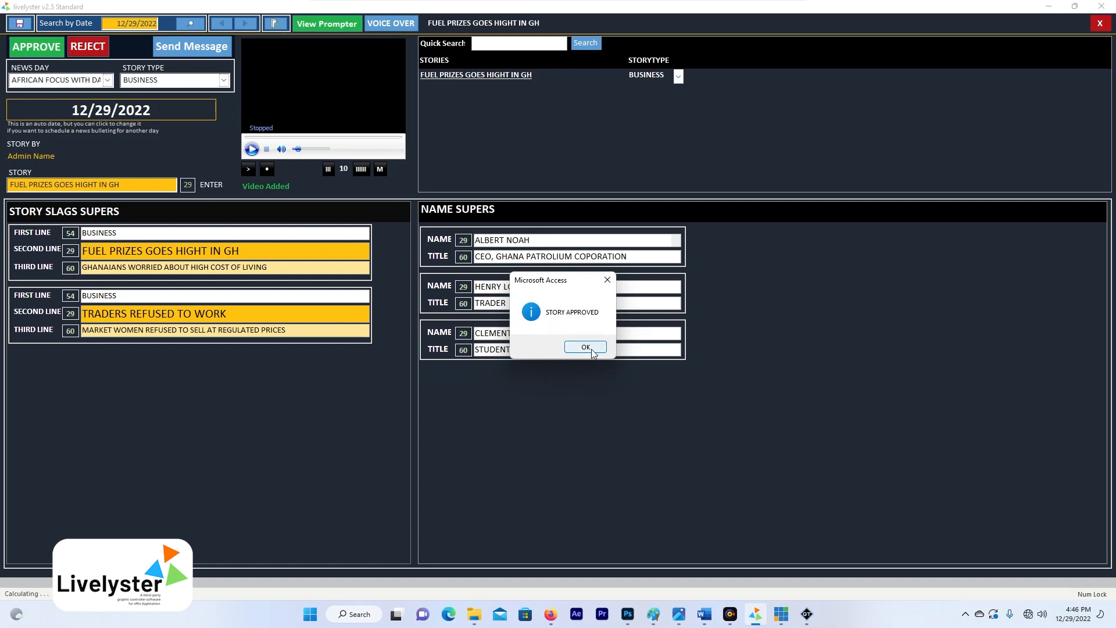
left_click(583, 348)
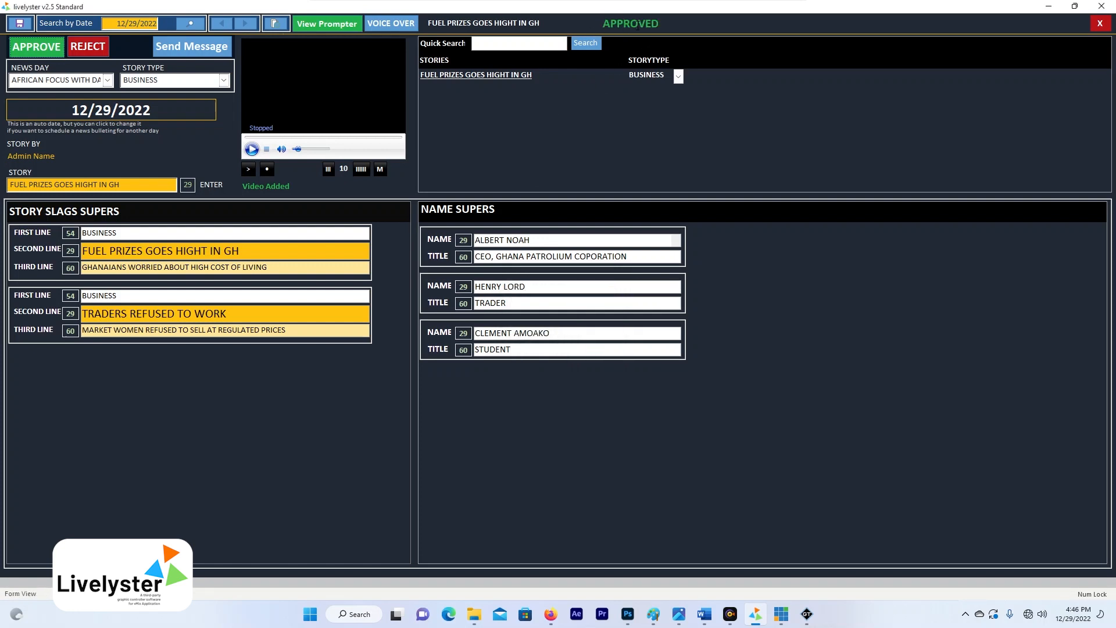
mouse_move(496, 29)
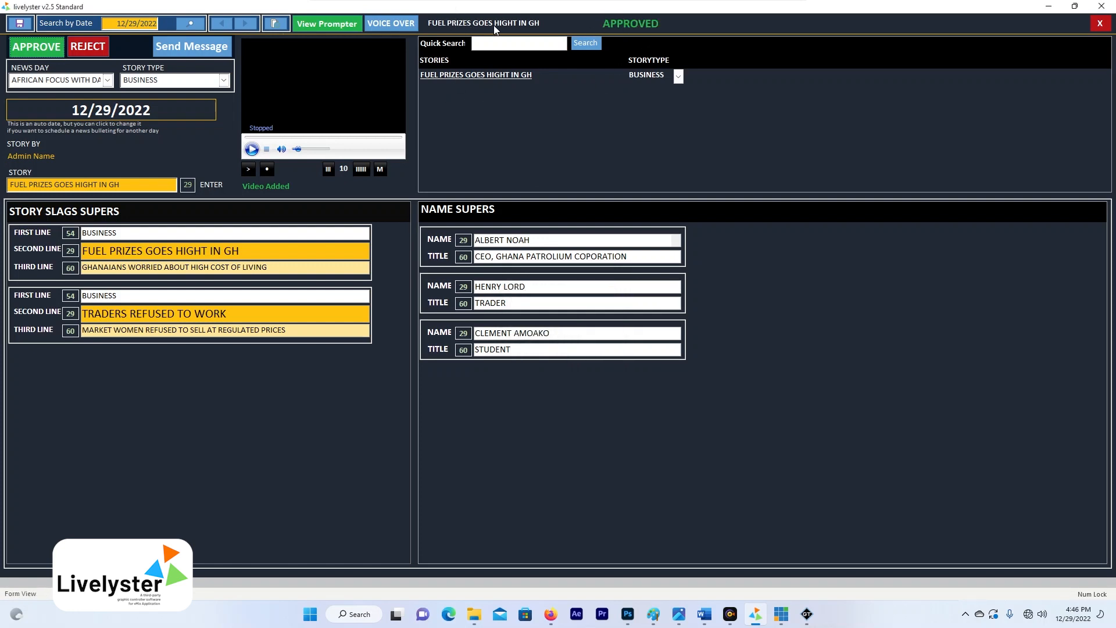
mouse_move(689, 48)
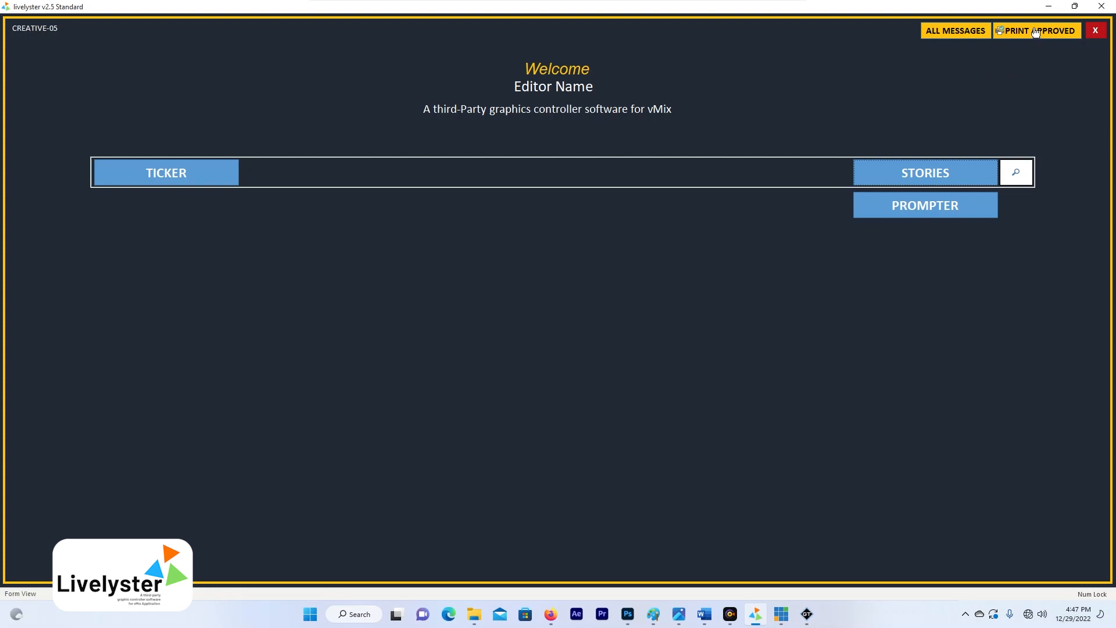
Generate the Approved Stories report for the AFRICAN FOCUS WITH DANIEL bulletin
left_click(1036, 30)
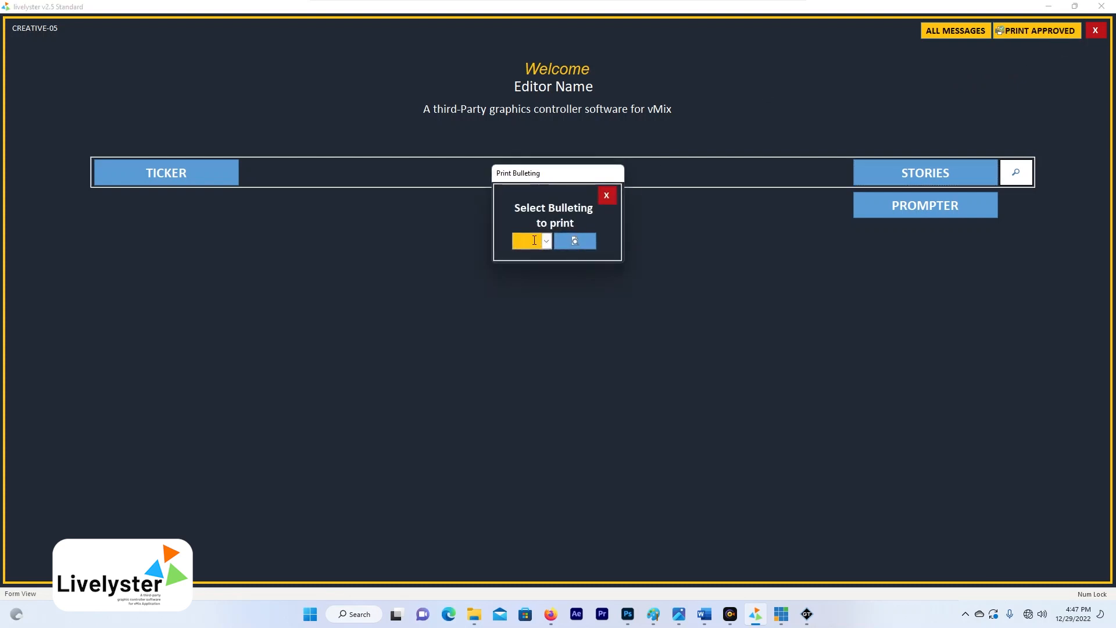
left_click(545, 241)
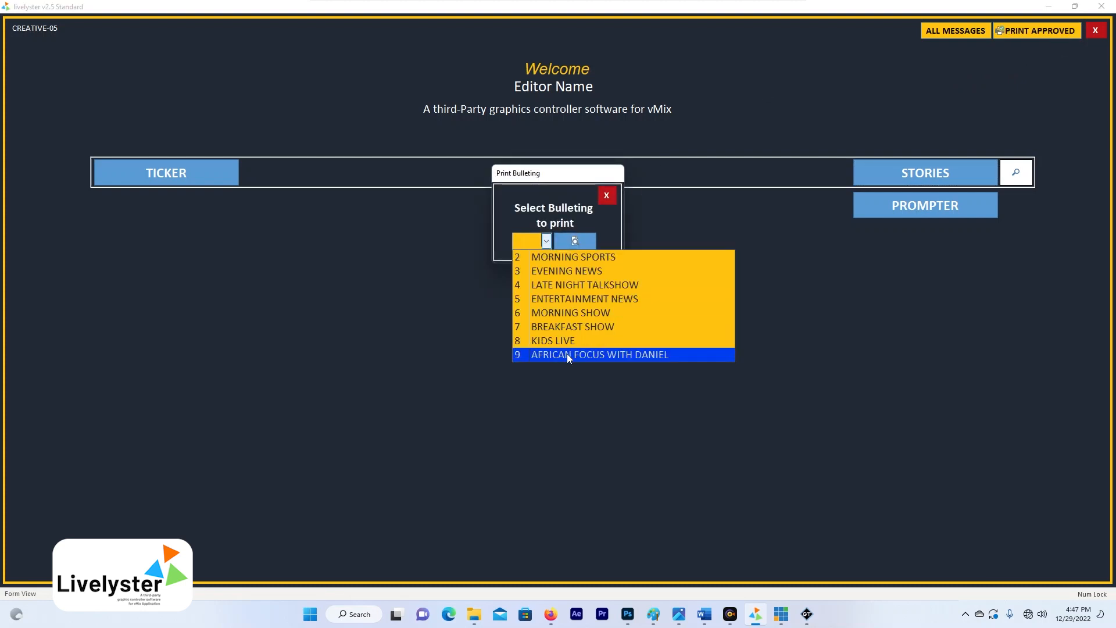
left_click(598, 355)
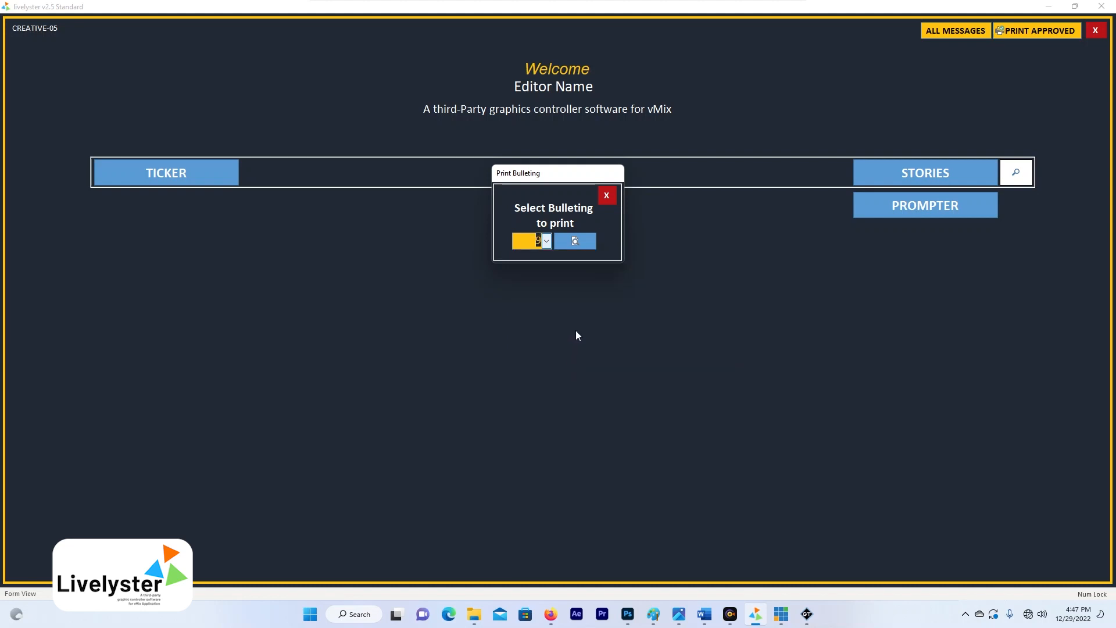
left_click(574, 241)
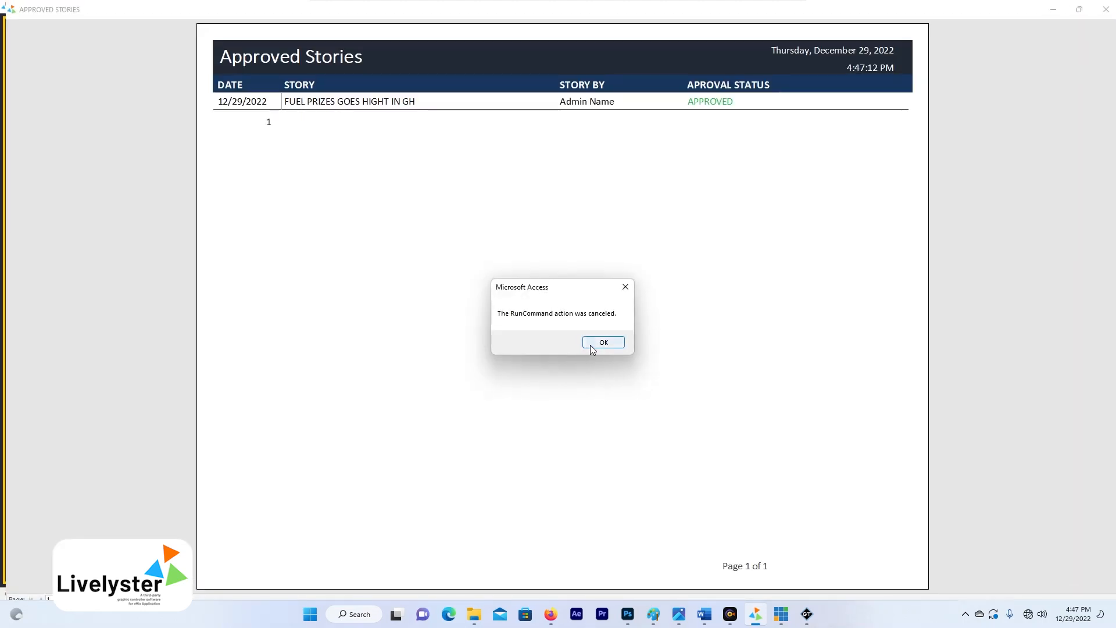
Dismiss the print-cancelled RunCommand notice on the Approved Stories report
left_click(603, 341)
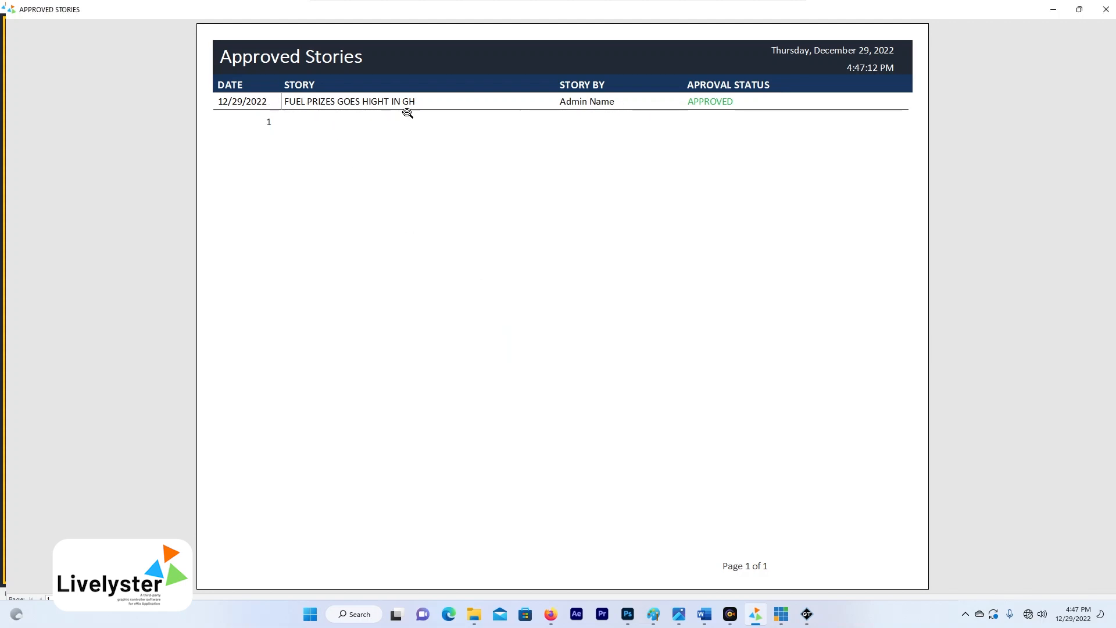
mouse_move(518, 130)
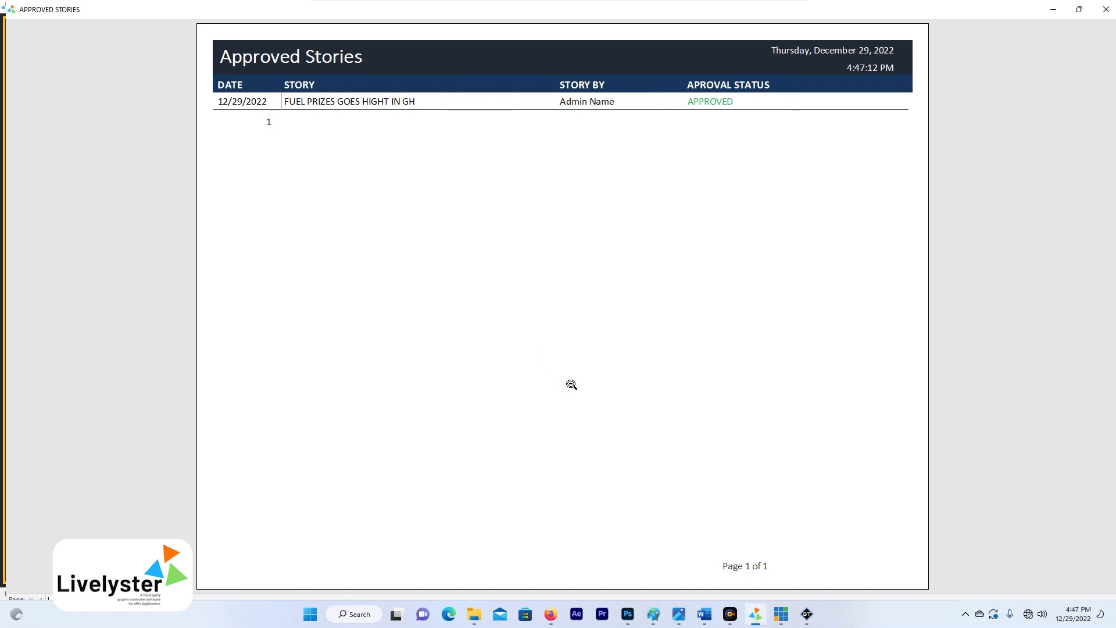
mouse_move(580, 369)
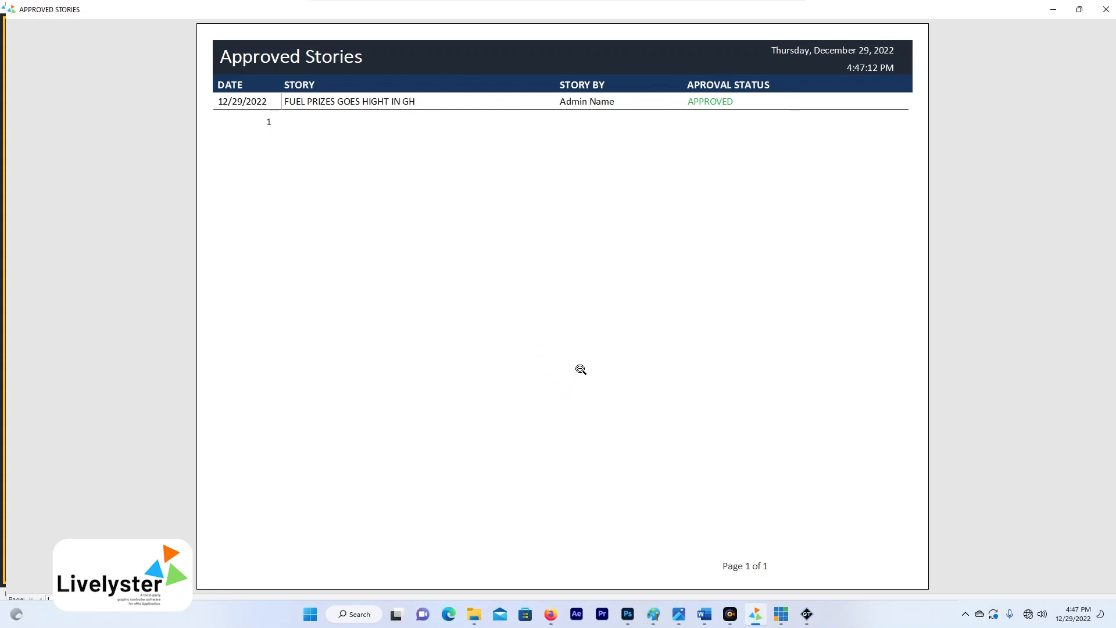
mouse_move(586, 372)
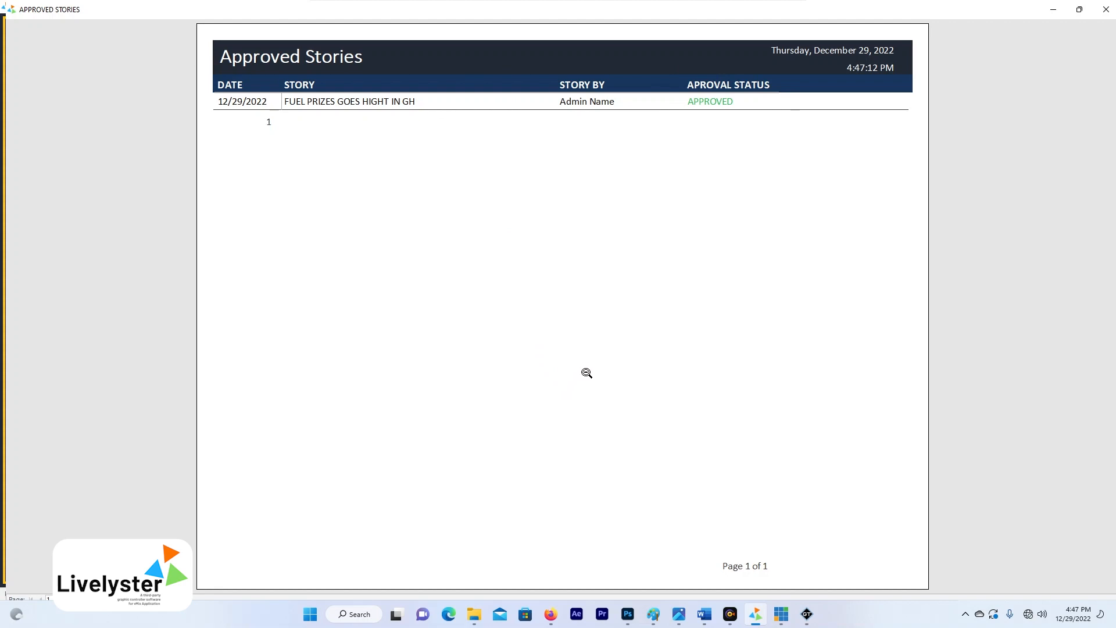
mouse_move(1089, 40)
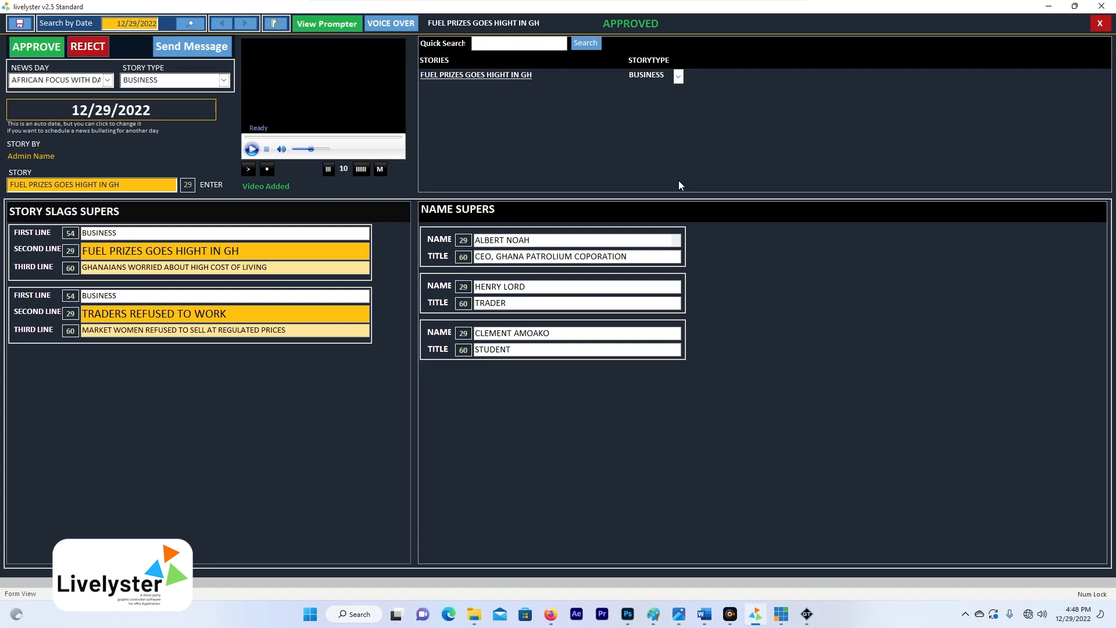
mouse_move(144, 76)
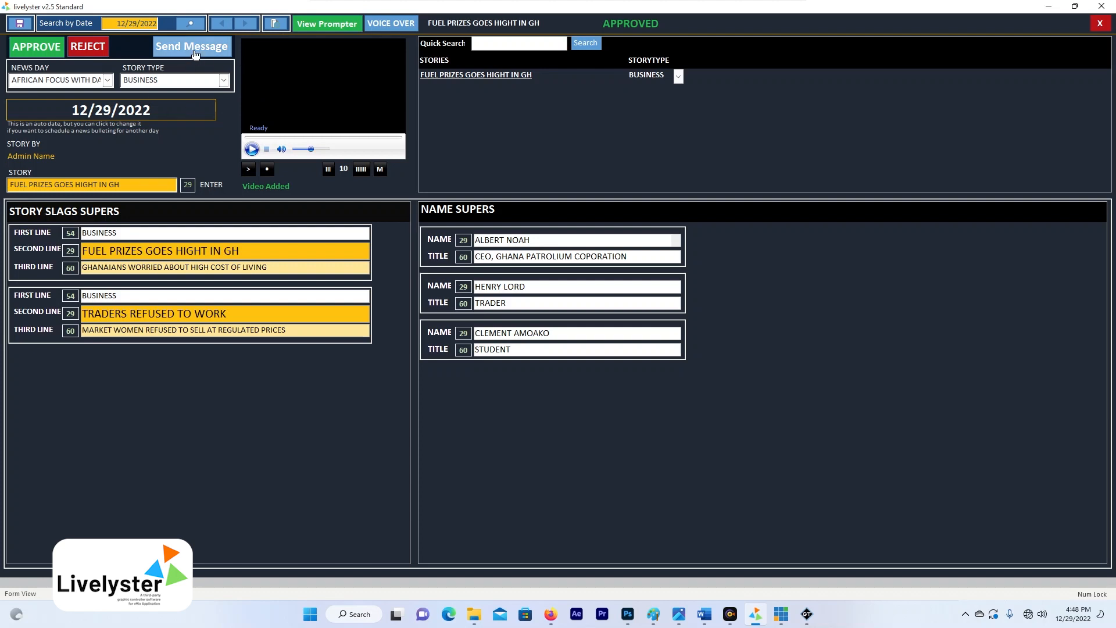
Message the admin 'your story is good and has been approved', confirm it was sent and close the window
left_click(191, 47)
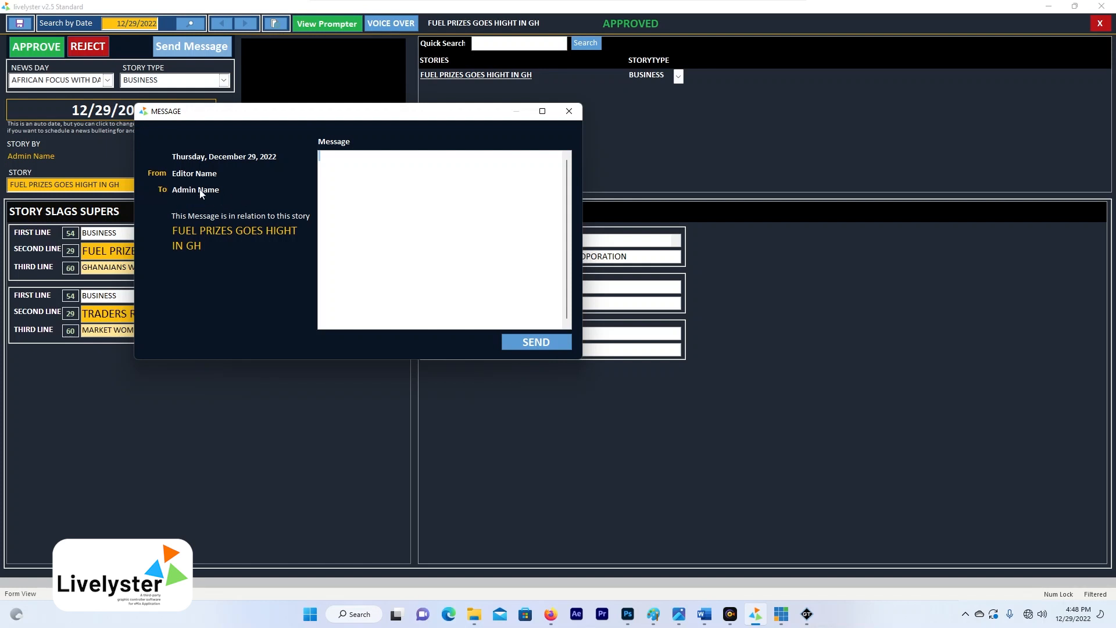
mouse_move(236, 207)
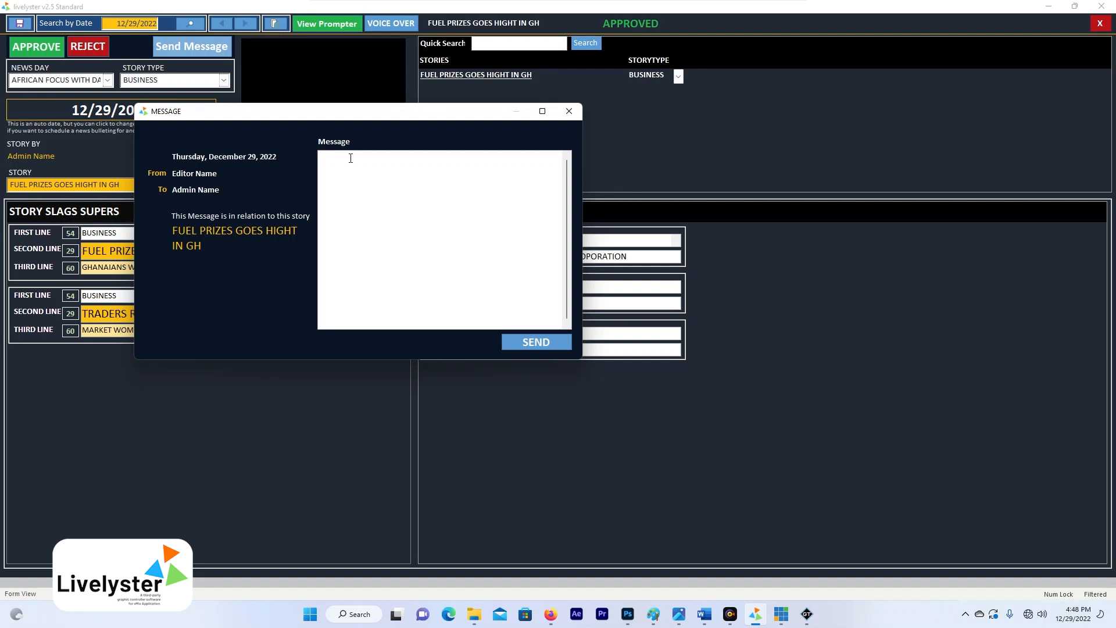
type("your story is")
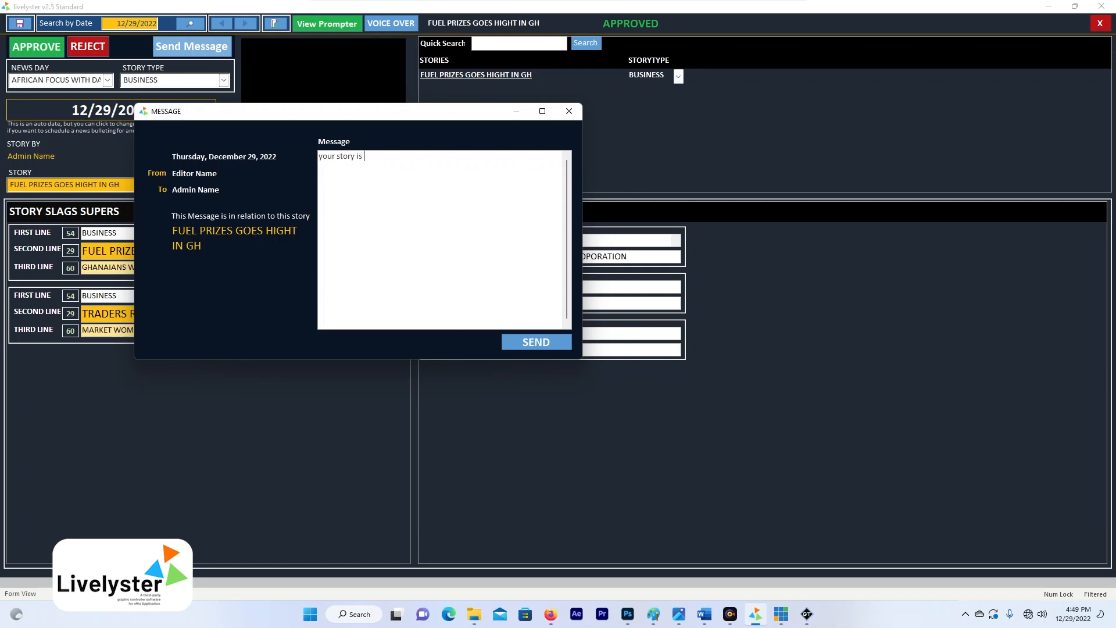
type("good")
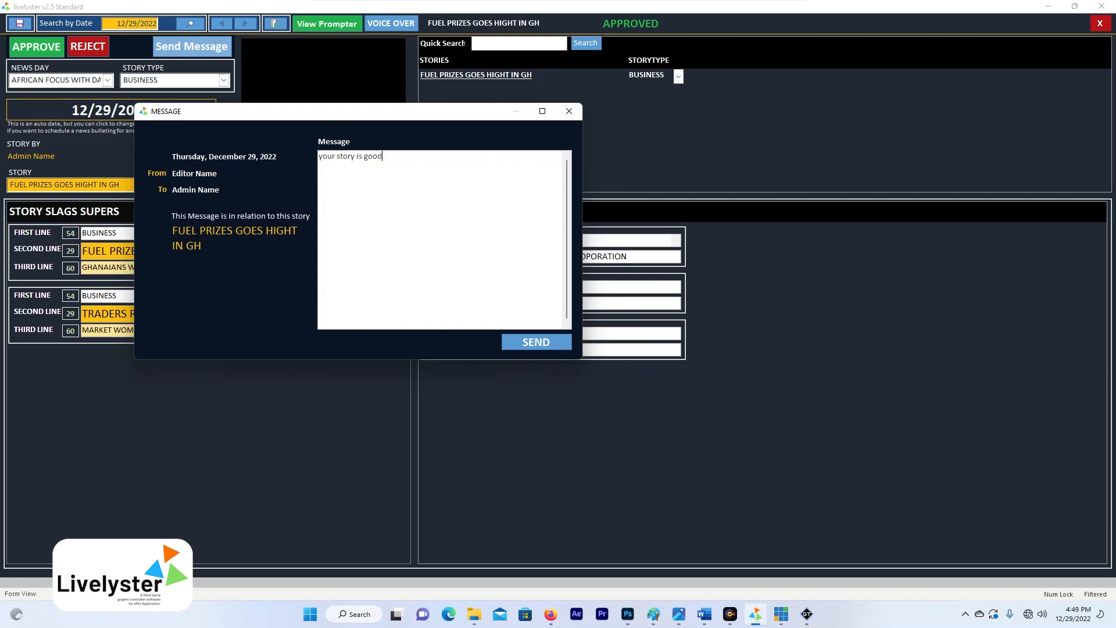
type("and has")
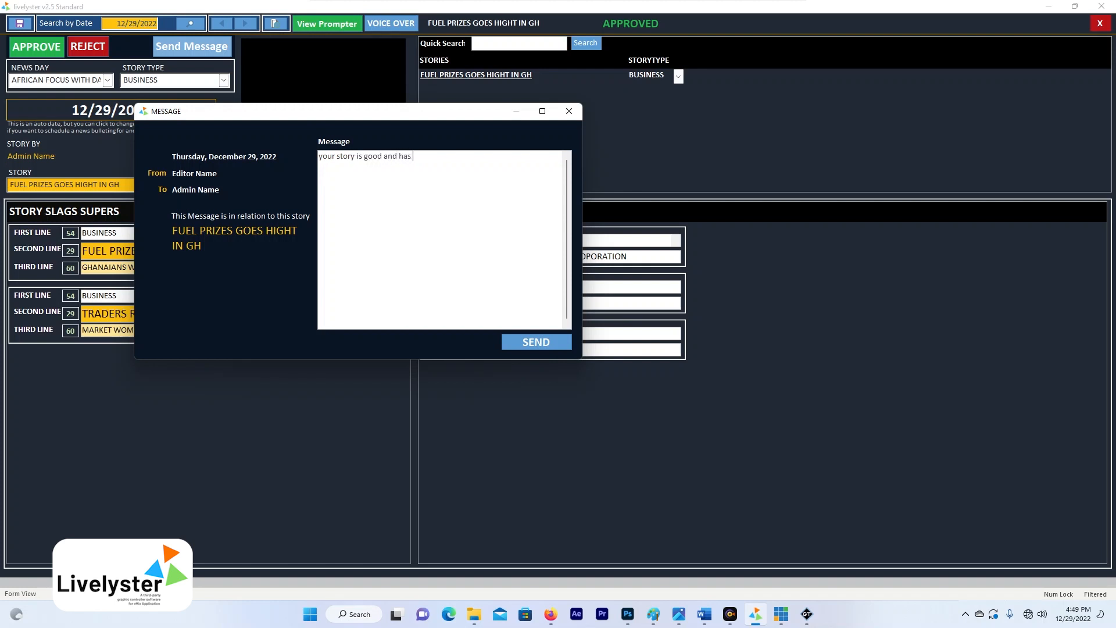
type("been approved")
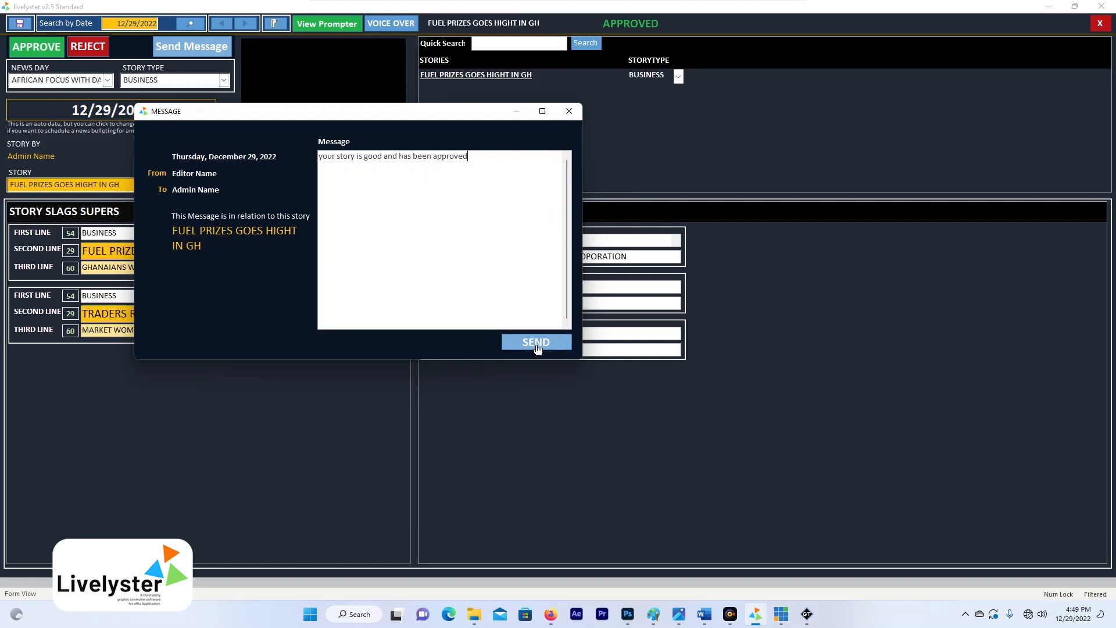
left_click(536, 342)
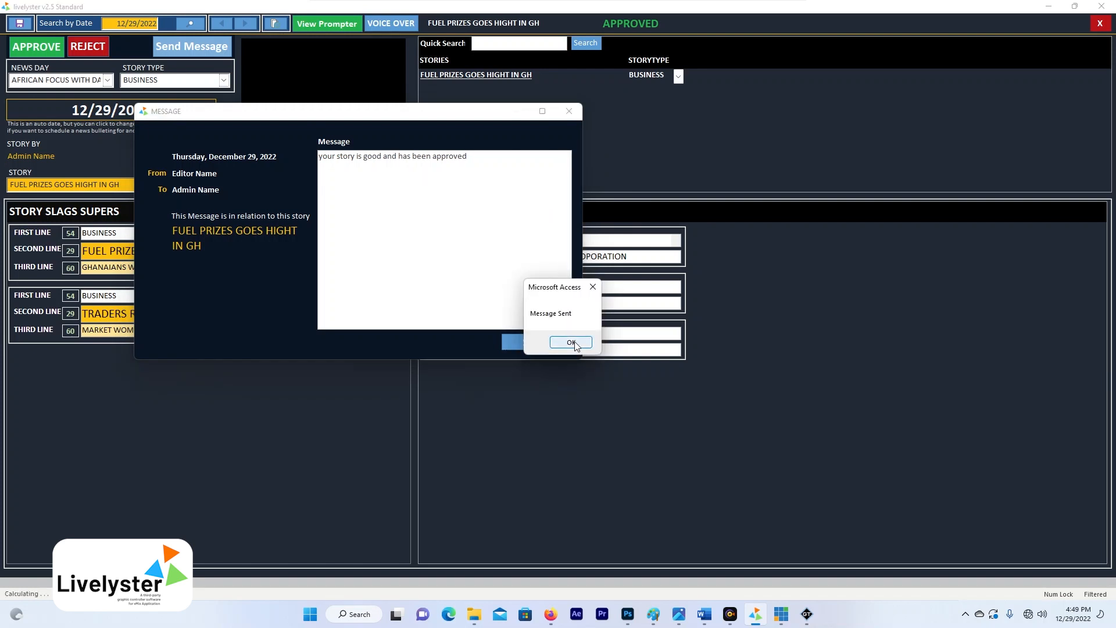
left_click(571, 342)
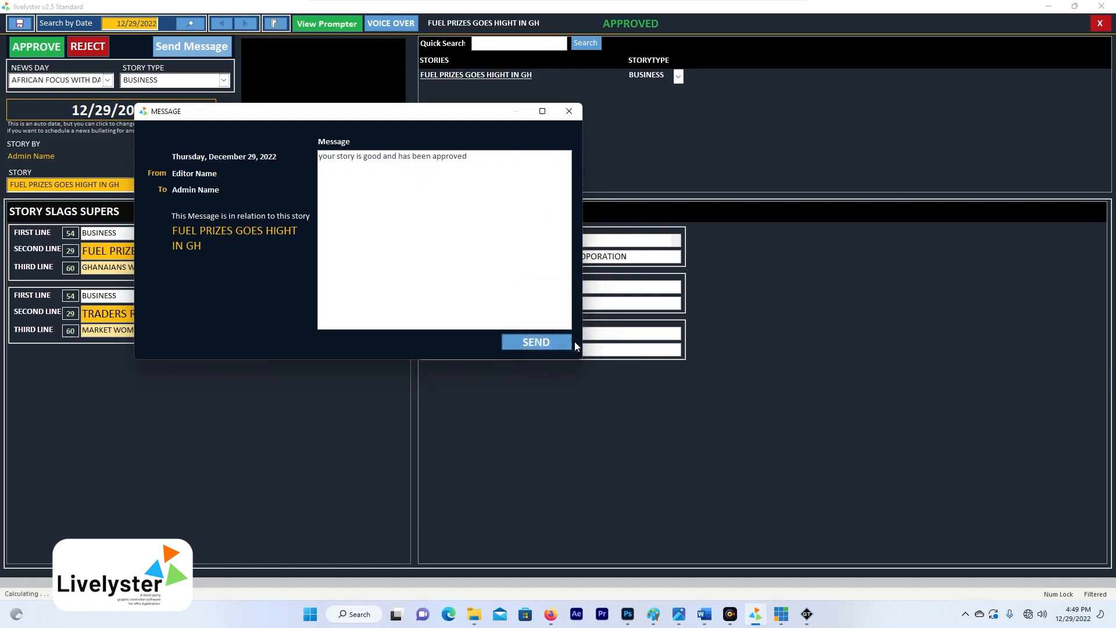
left_click(535, 342)
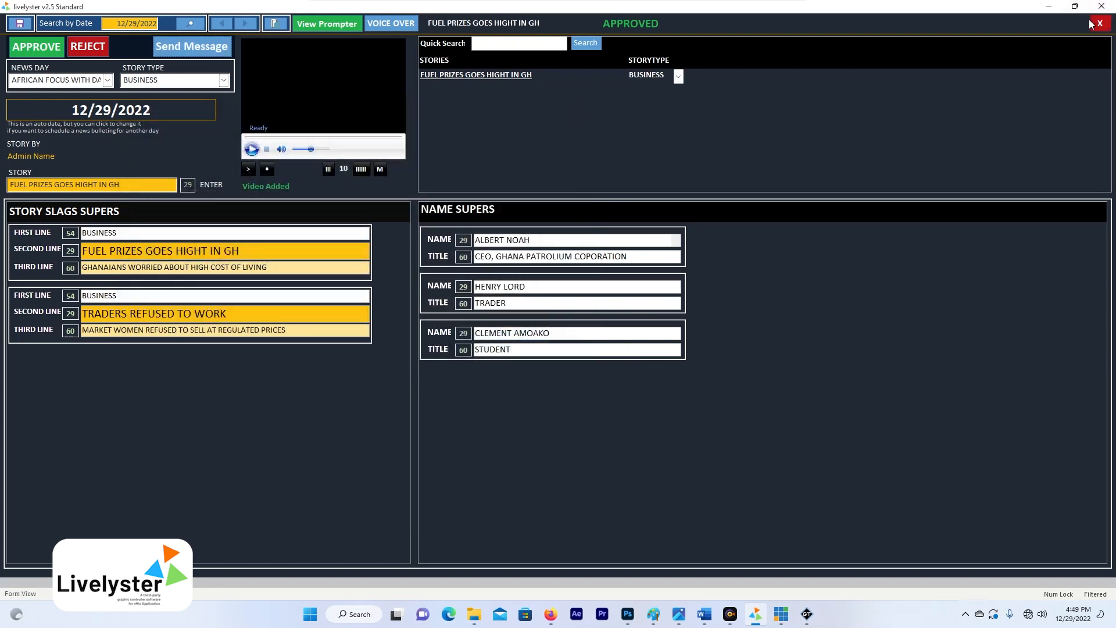
Log out of the editor account and sign in as 'admin'
left_click(1105, 23)
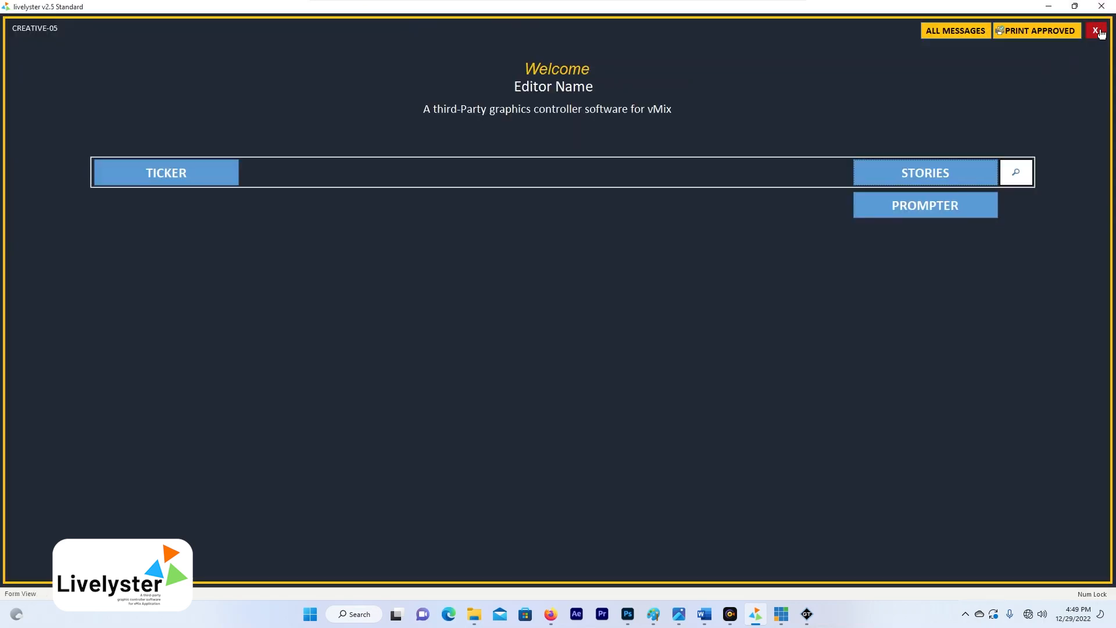
left_click(1098, 30)
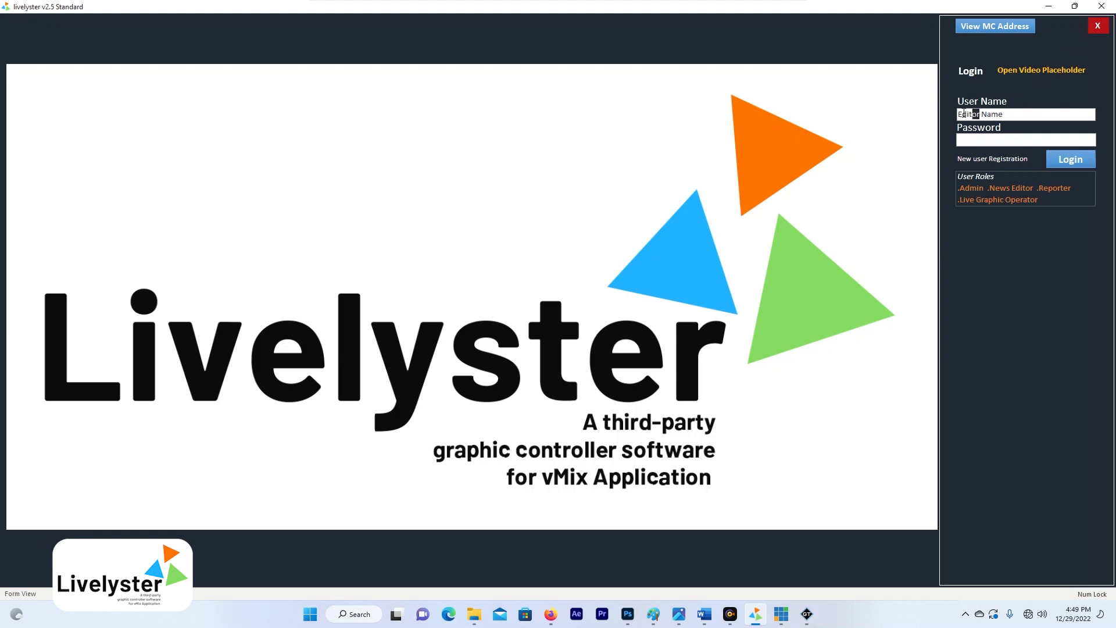
type("admin")
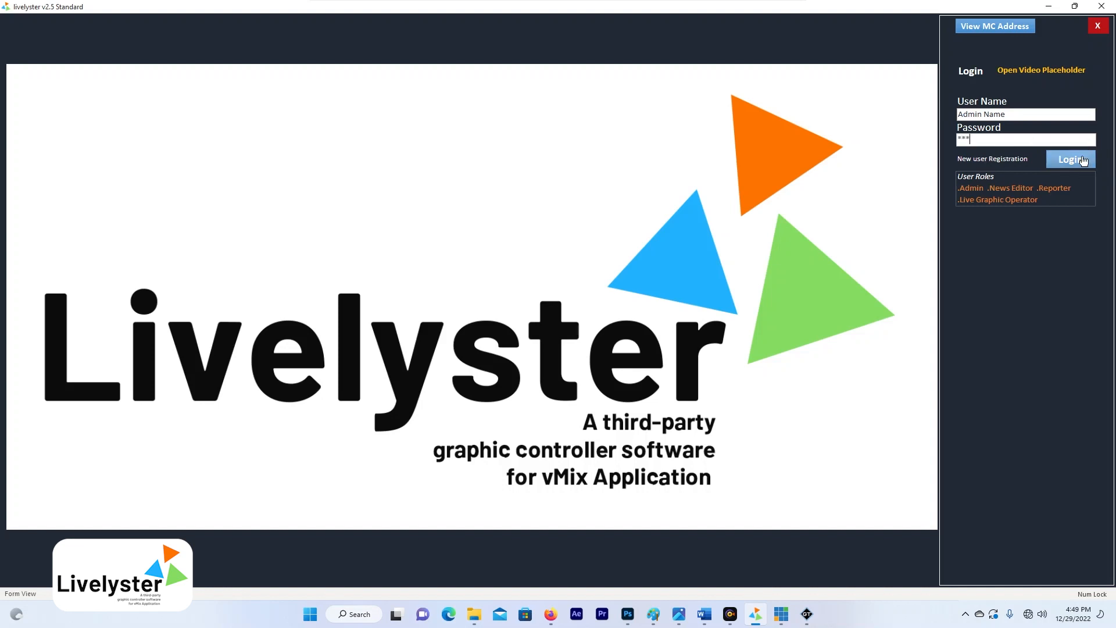
left_click(1071, 159)
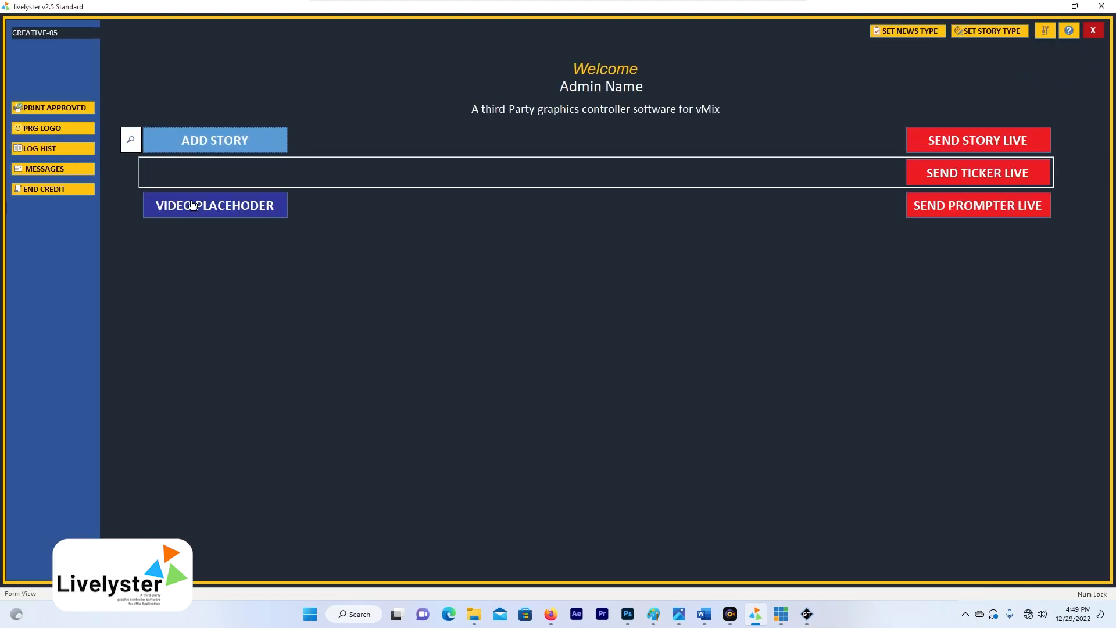
Search messages by Admin Name and highlight the editor's received approval note
left_click(45, 168)
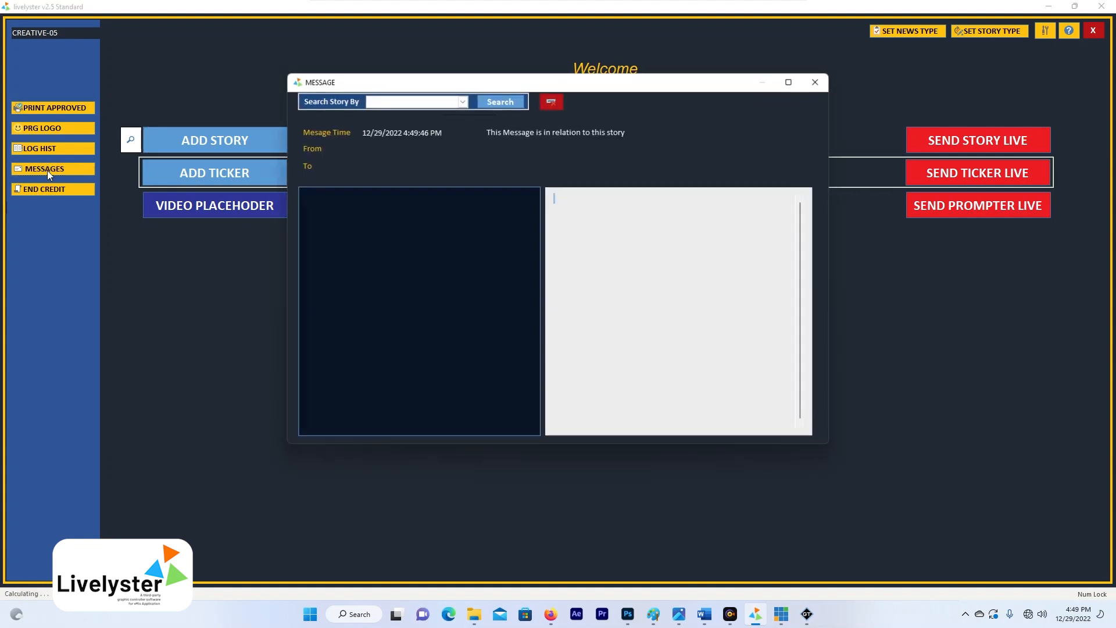
left_click(461, 101)
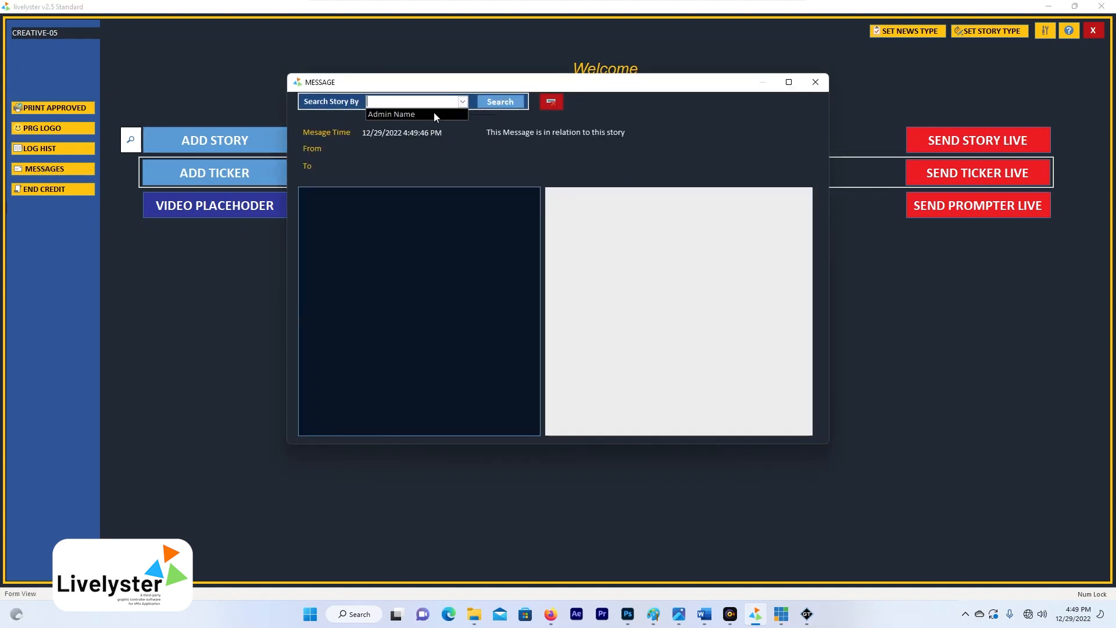
left_click(391, 114)
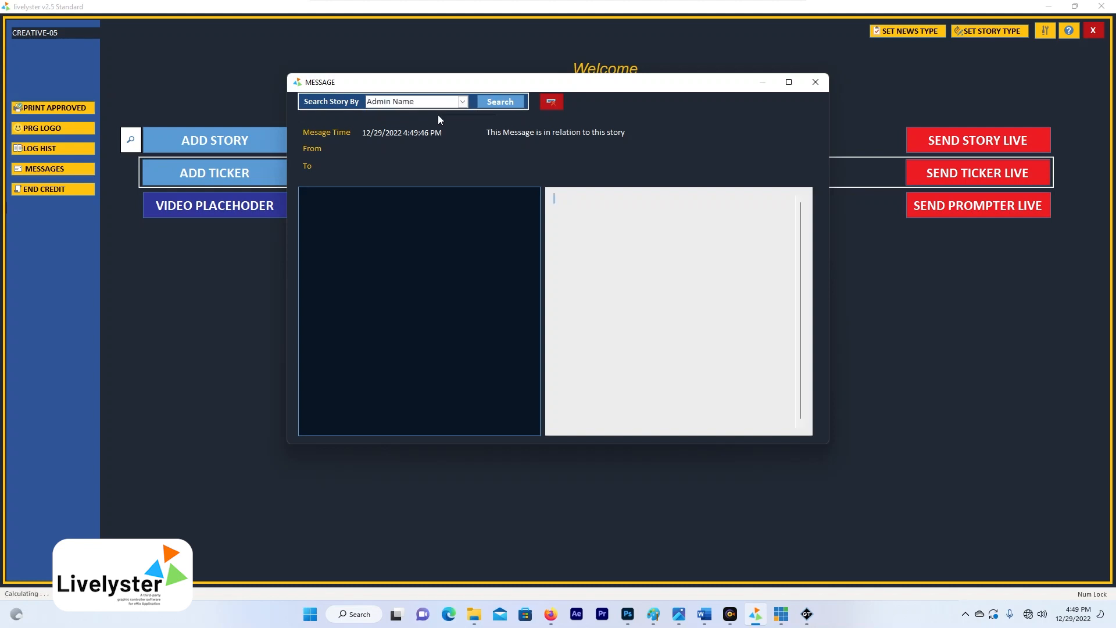
left_click(499, 101)
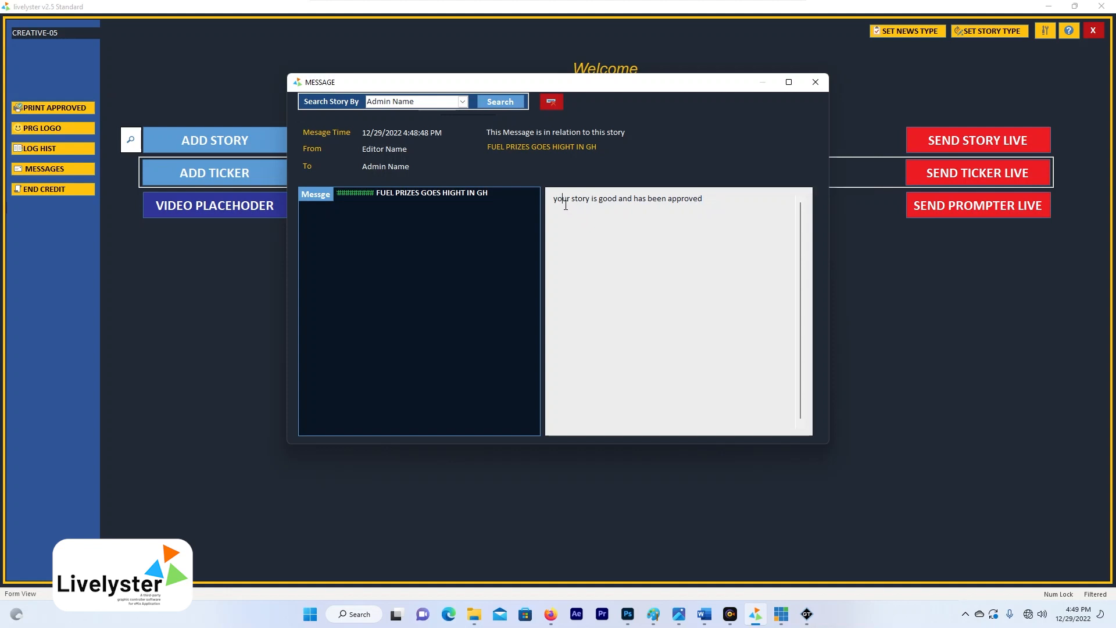
triple_click(627, 197)
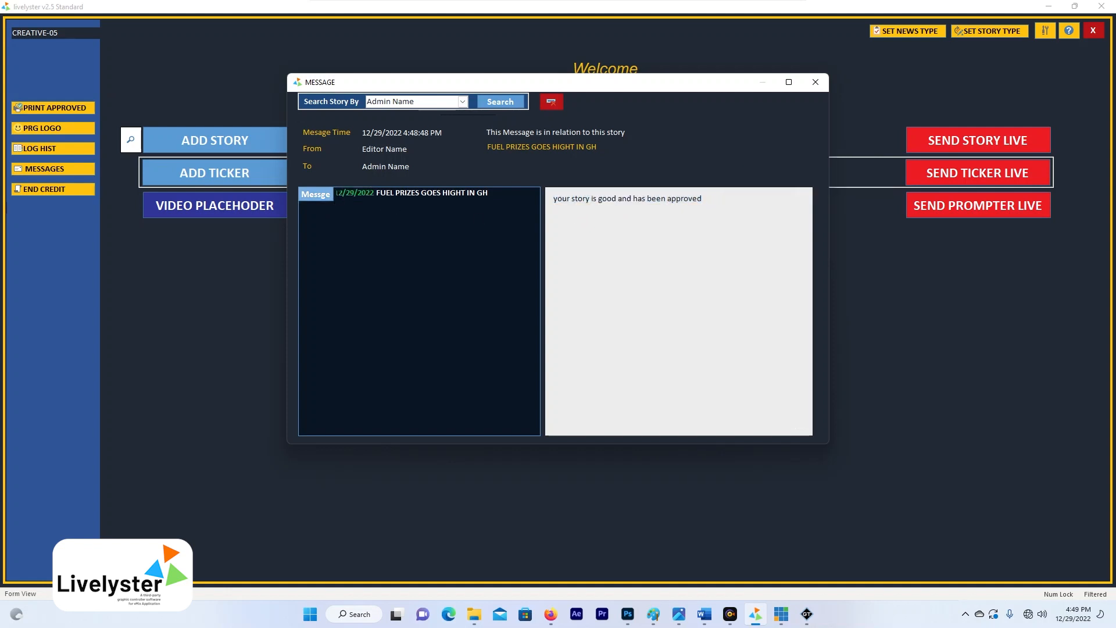
mouse_move(443, 202)
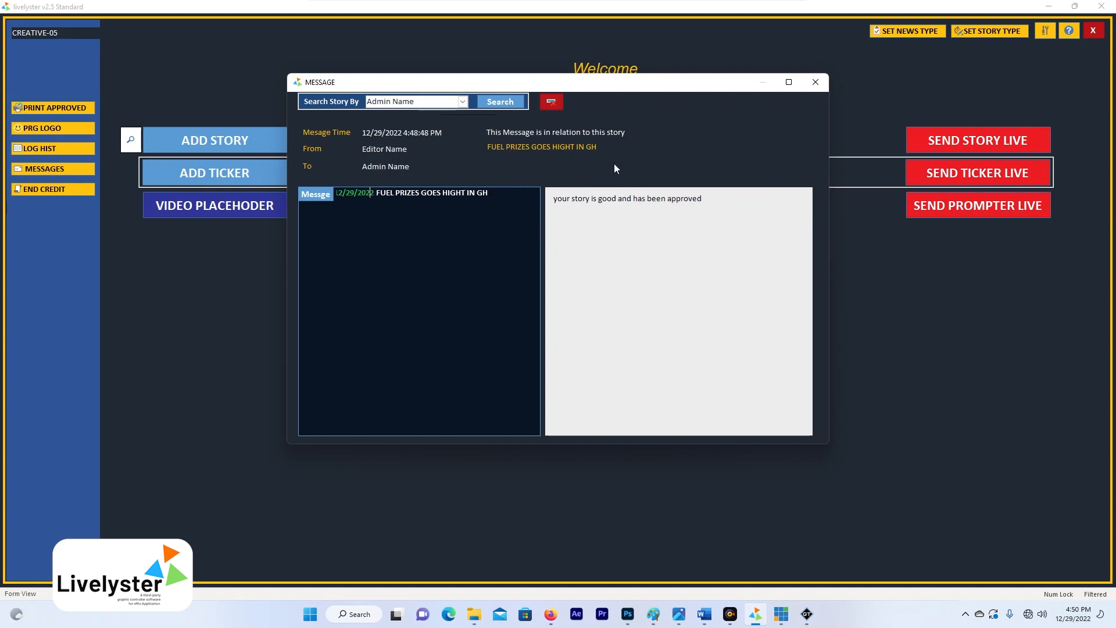
mouse_move(439, 199)
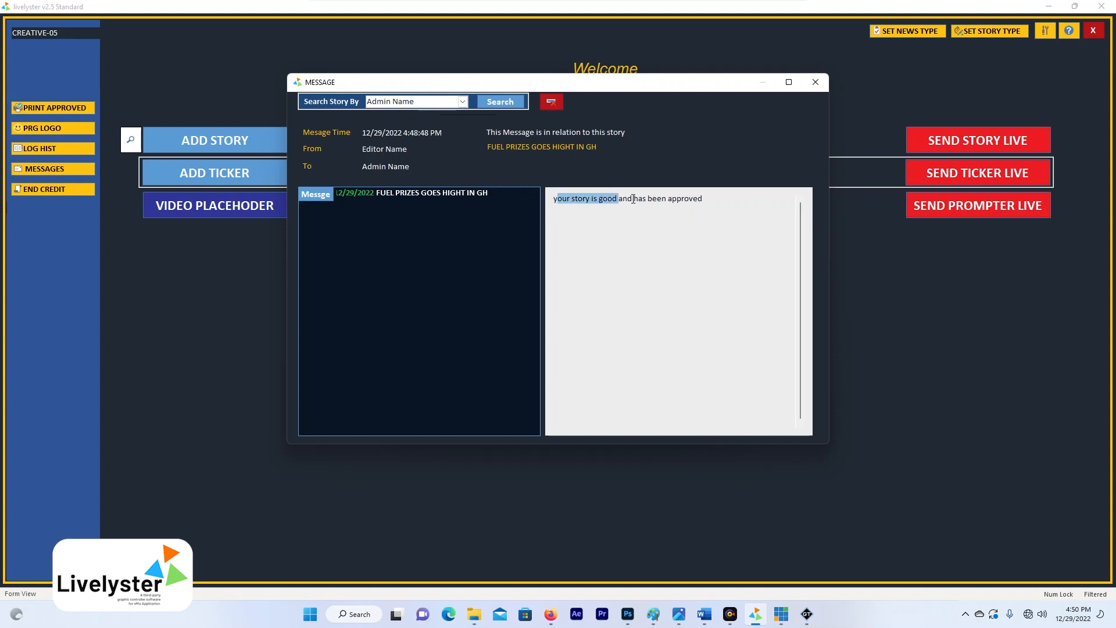
Reply 'Thank you' in red beneath the editor's note and close the messages window
left_click(711, 199)
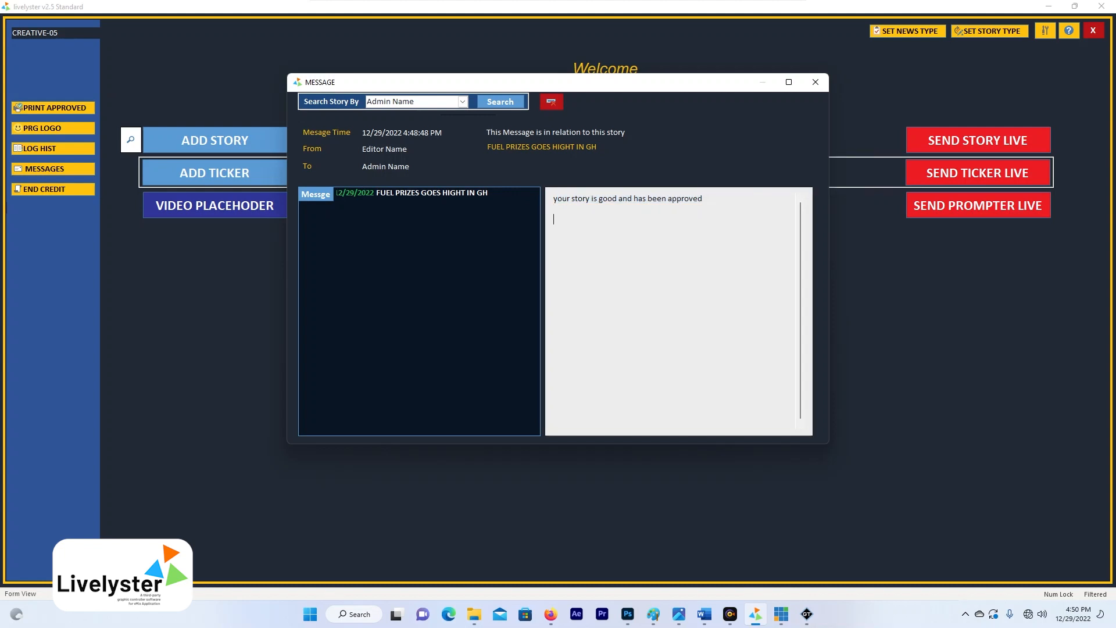
type("Thank y")
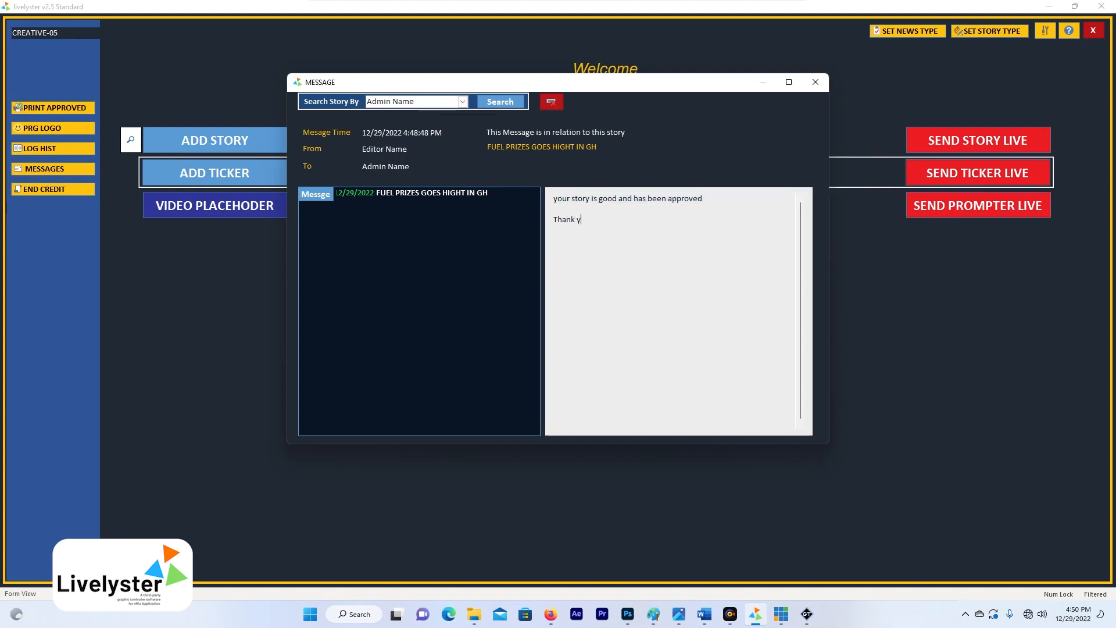
type("ou")
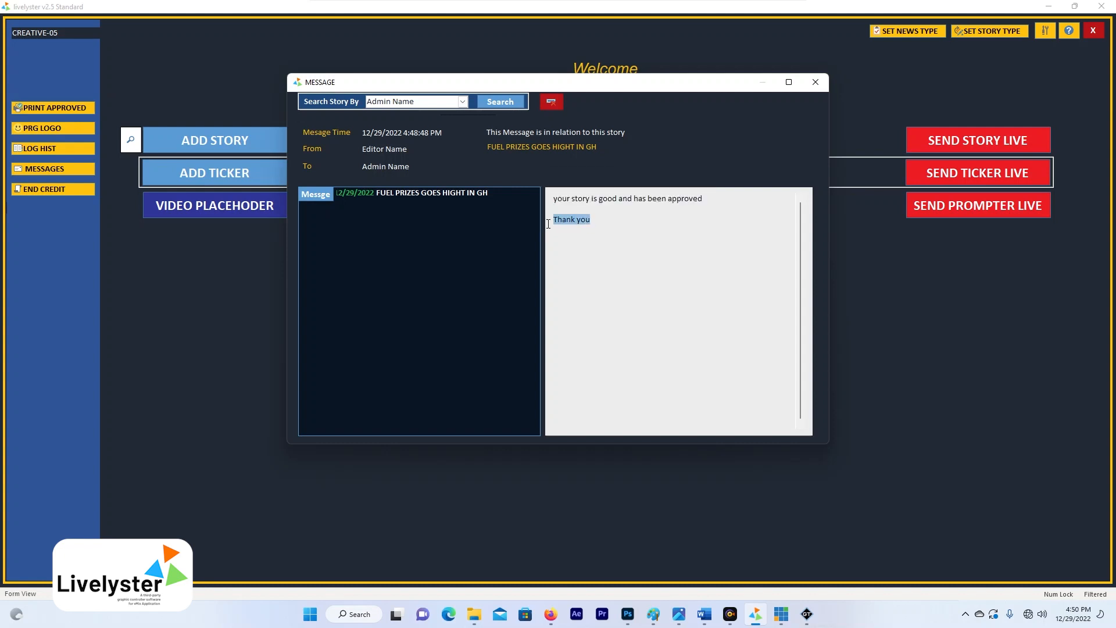
left_click(629, 227)
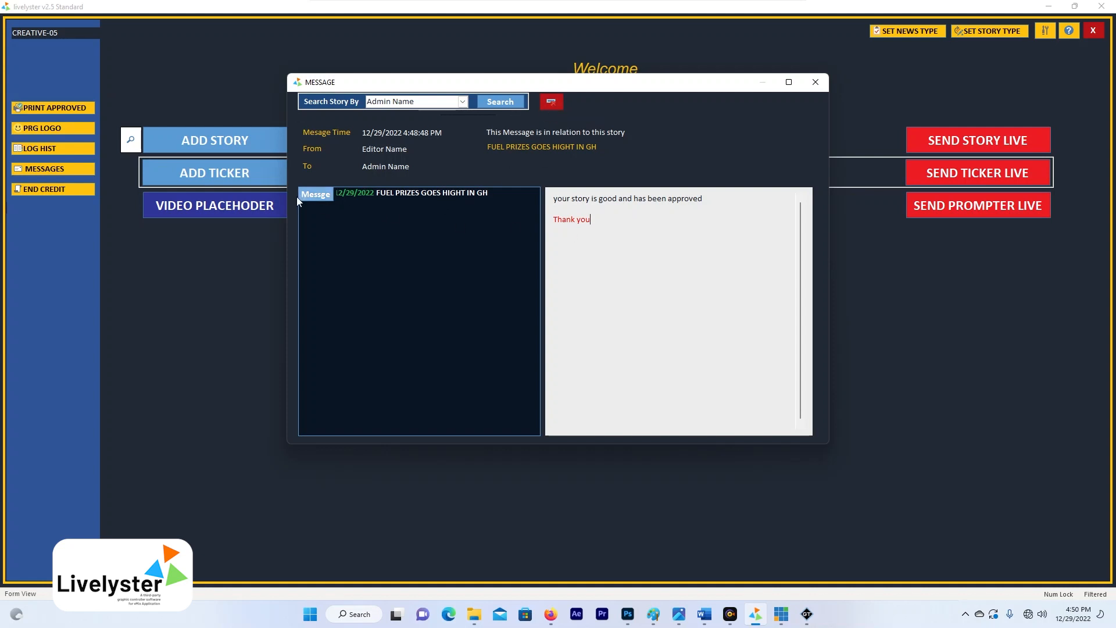
mouse_move(838, 91)
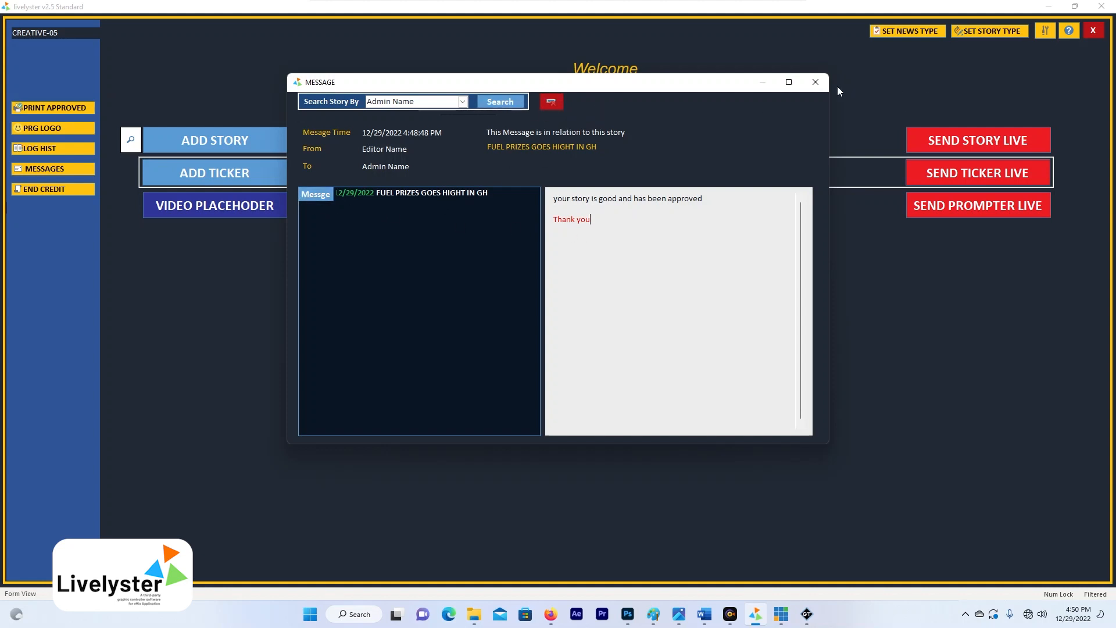
left_click(815, 81)
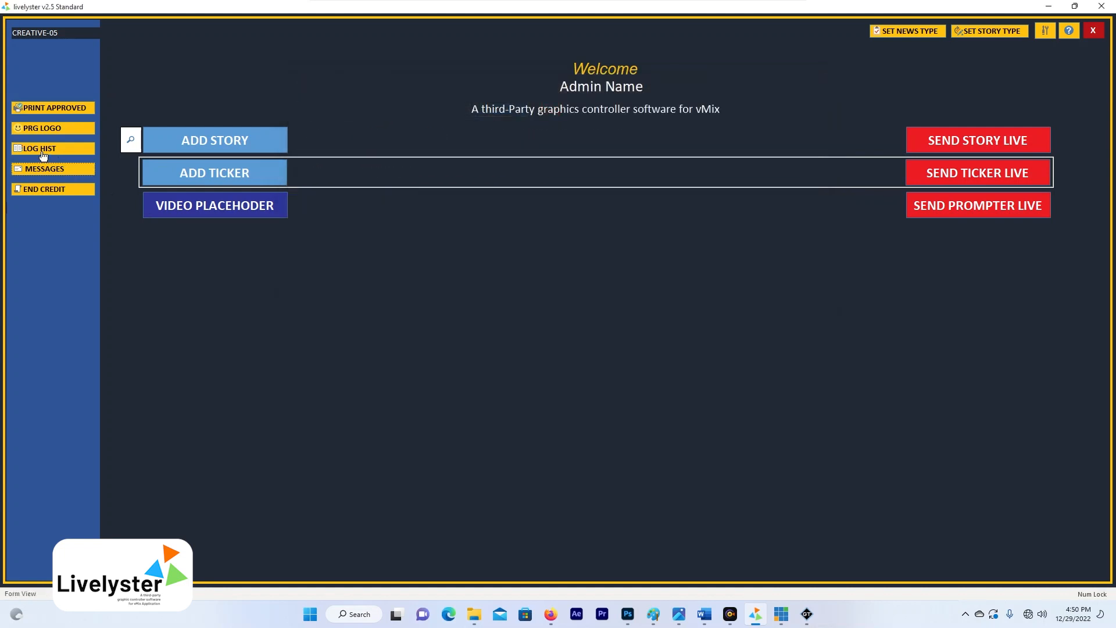
Show today's (12/29/2022) log-on/log-off history entries, then close the Log History window
left_click(40, 148)
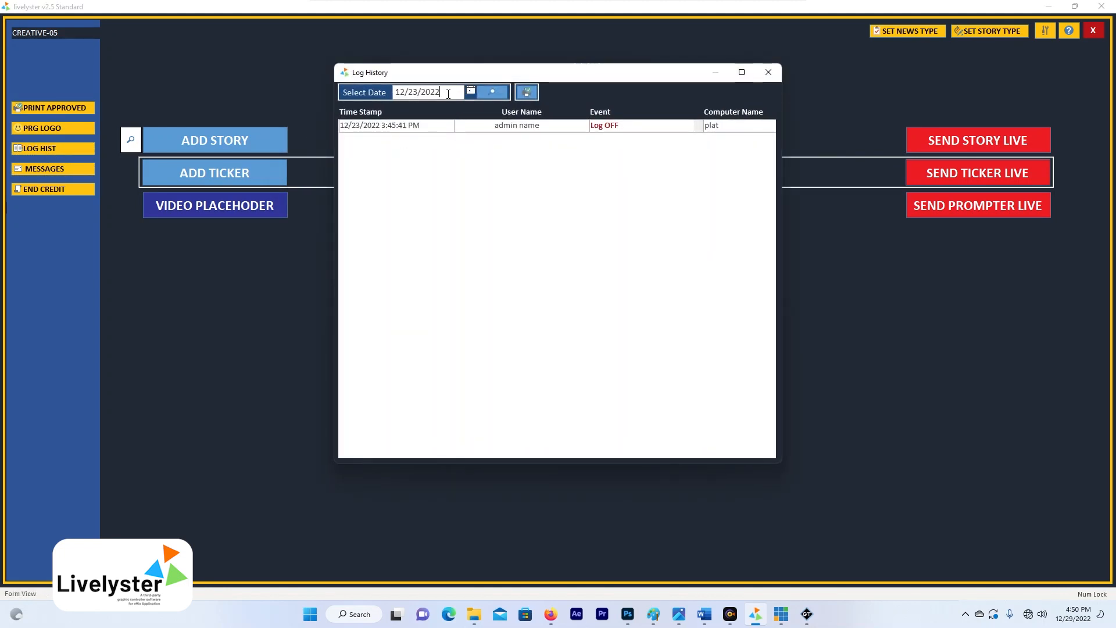
left_click(470, 91)
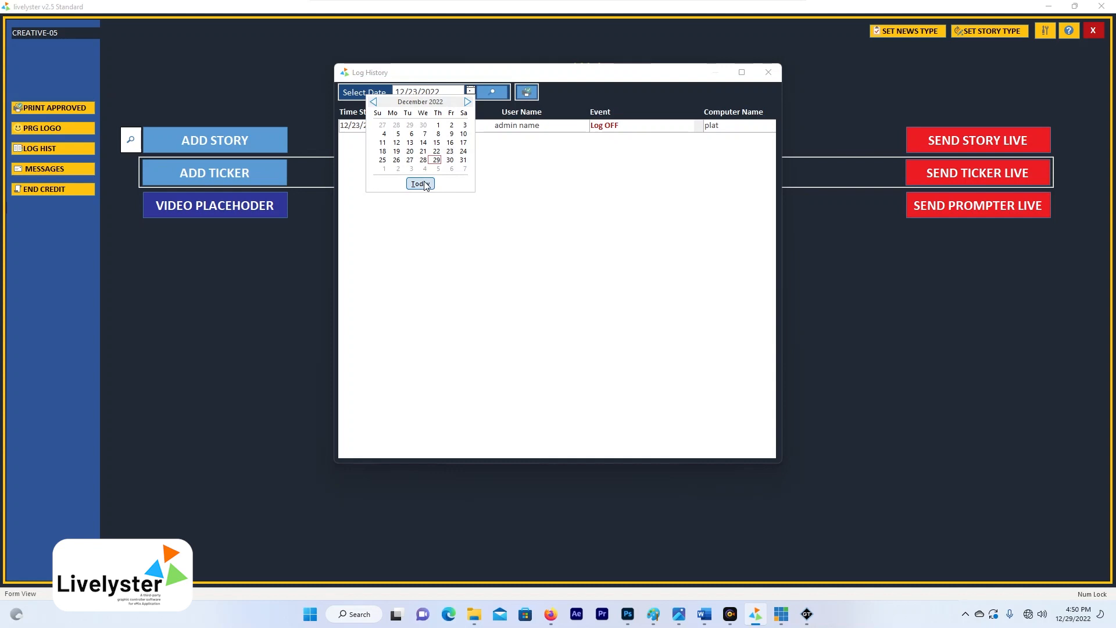
left_click(420, 184)
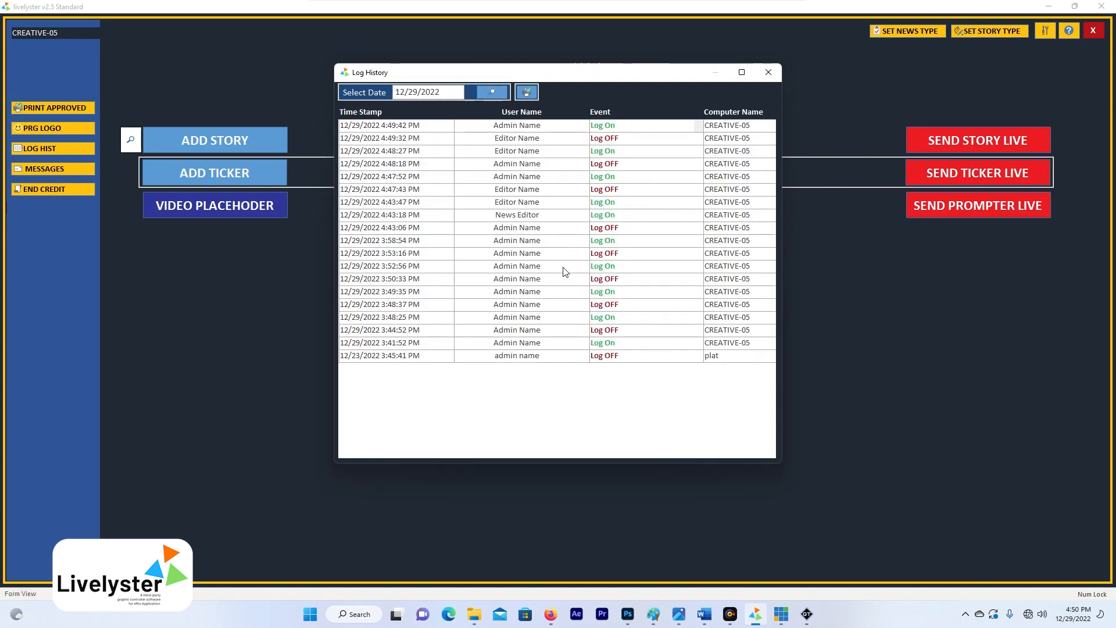
mouse_move(713, 375)
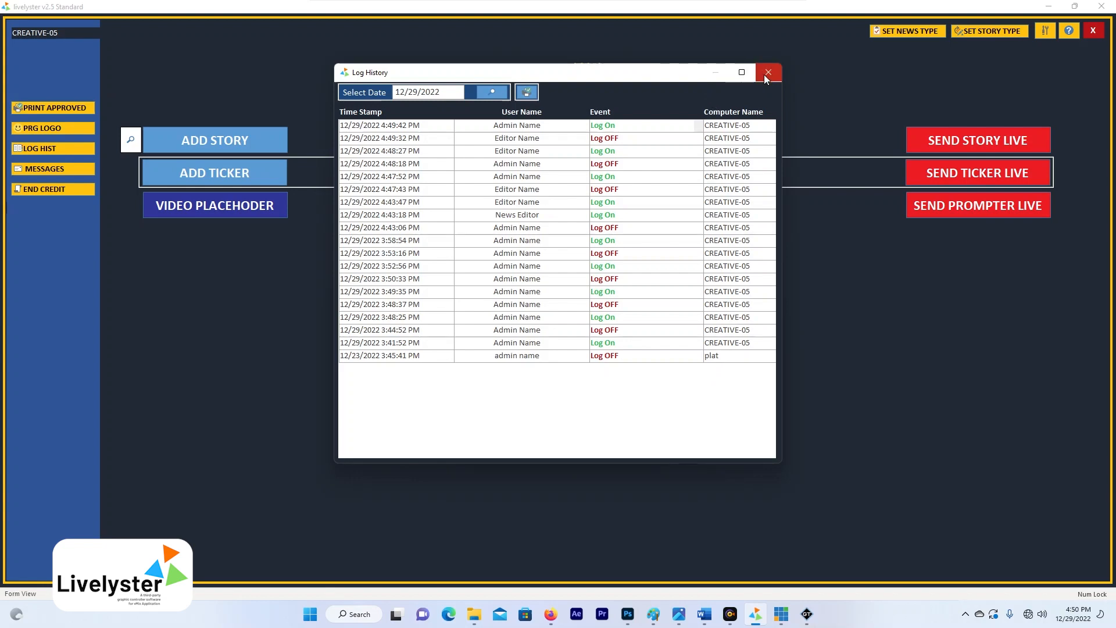
left_click(768, 72)
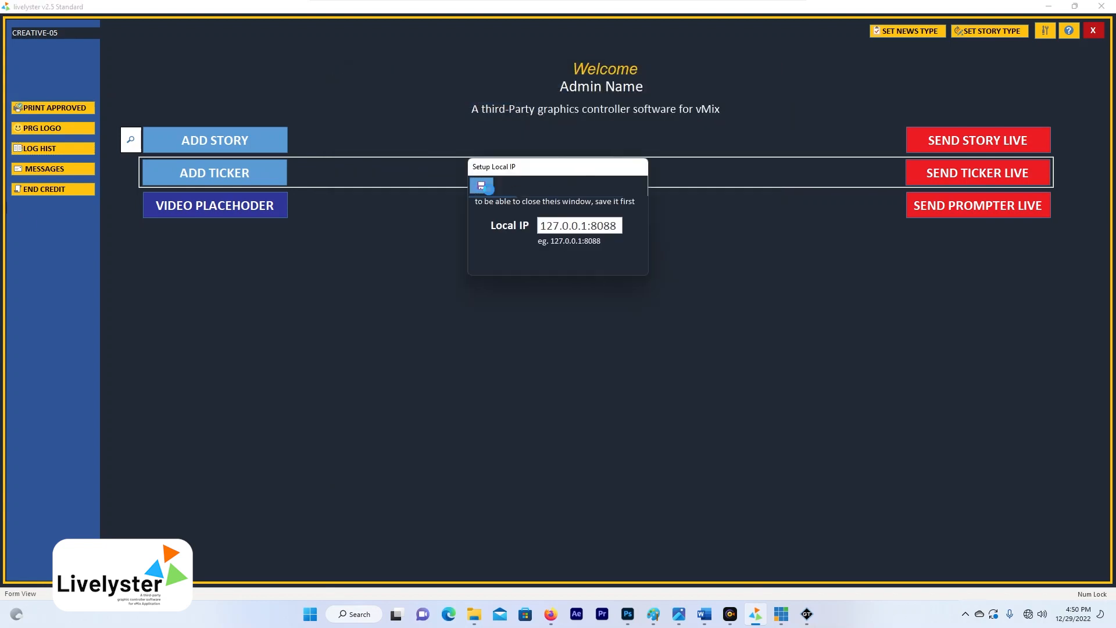
Save the local IP and dismiss the Setup Local IP prompt, revealing vMix behind Livelyster
left_click(482, 186)
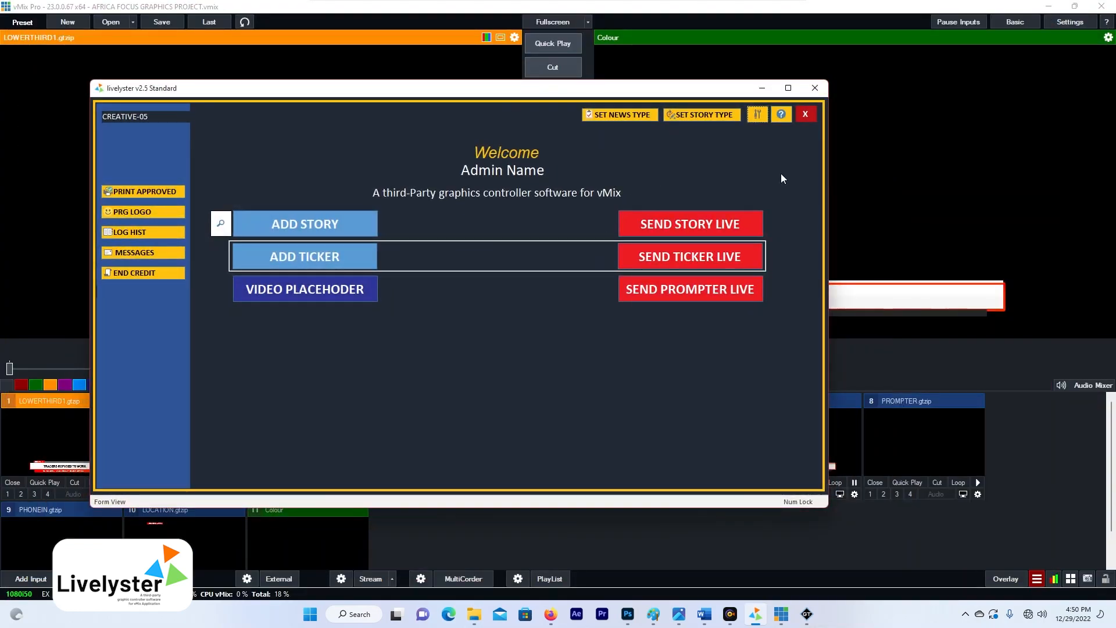
mouse_move(720, 562)
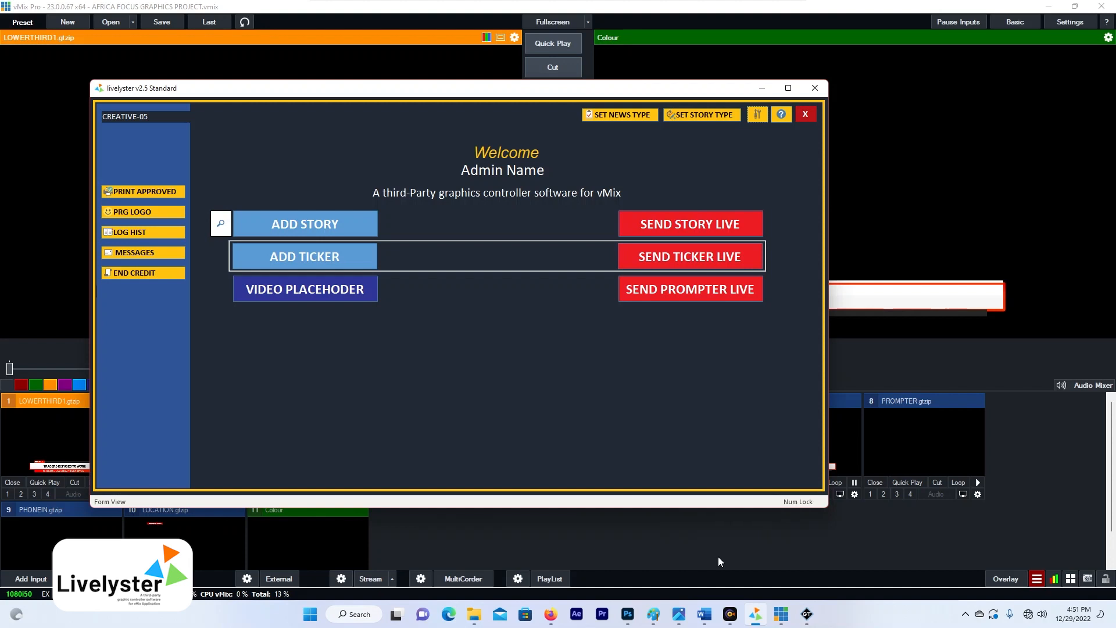
mouse_move(758, 566)
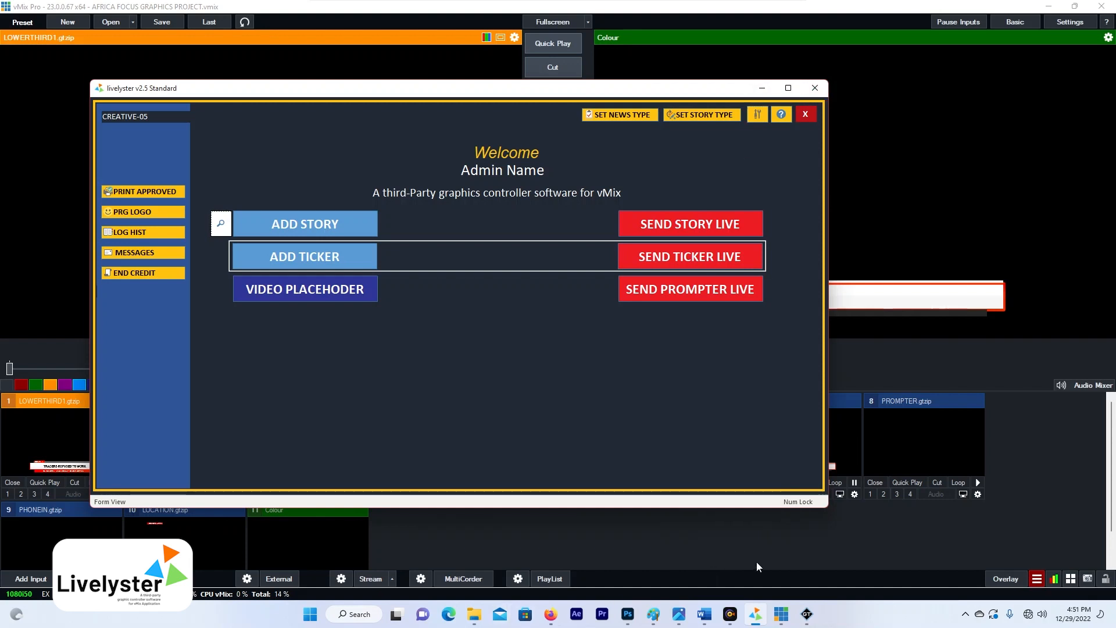